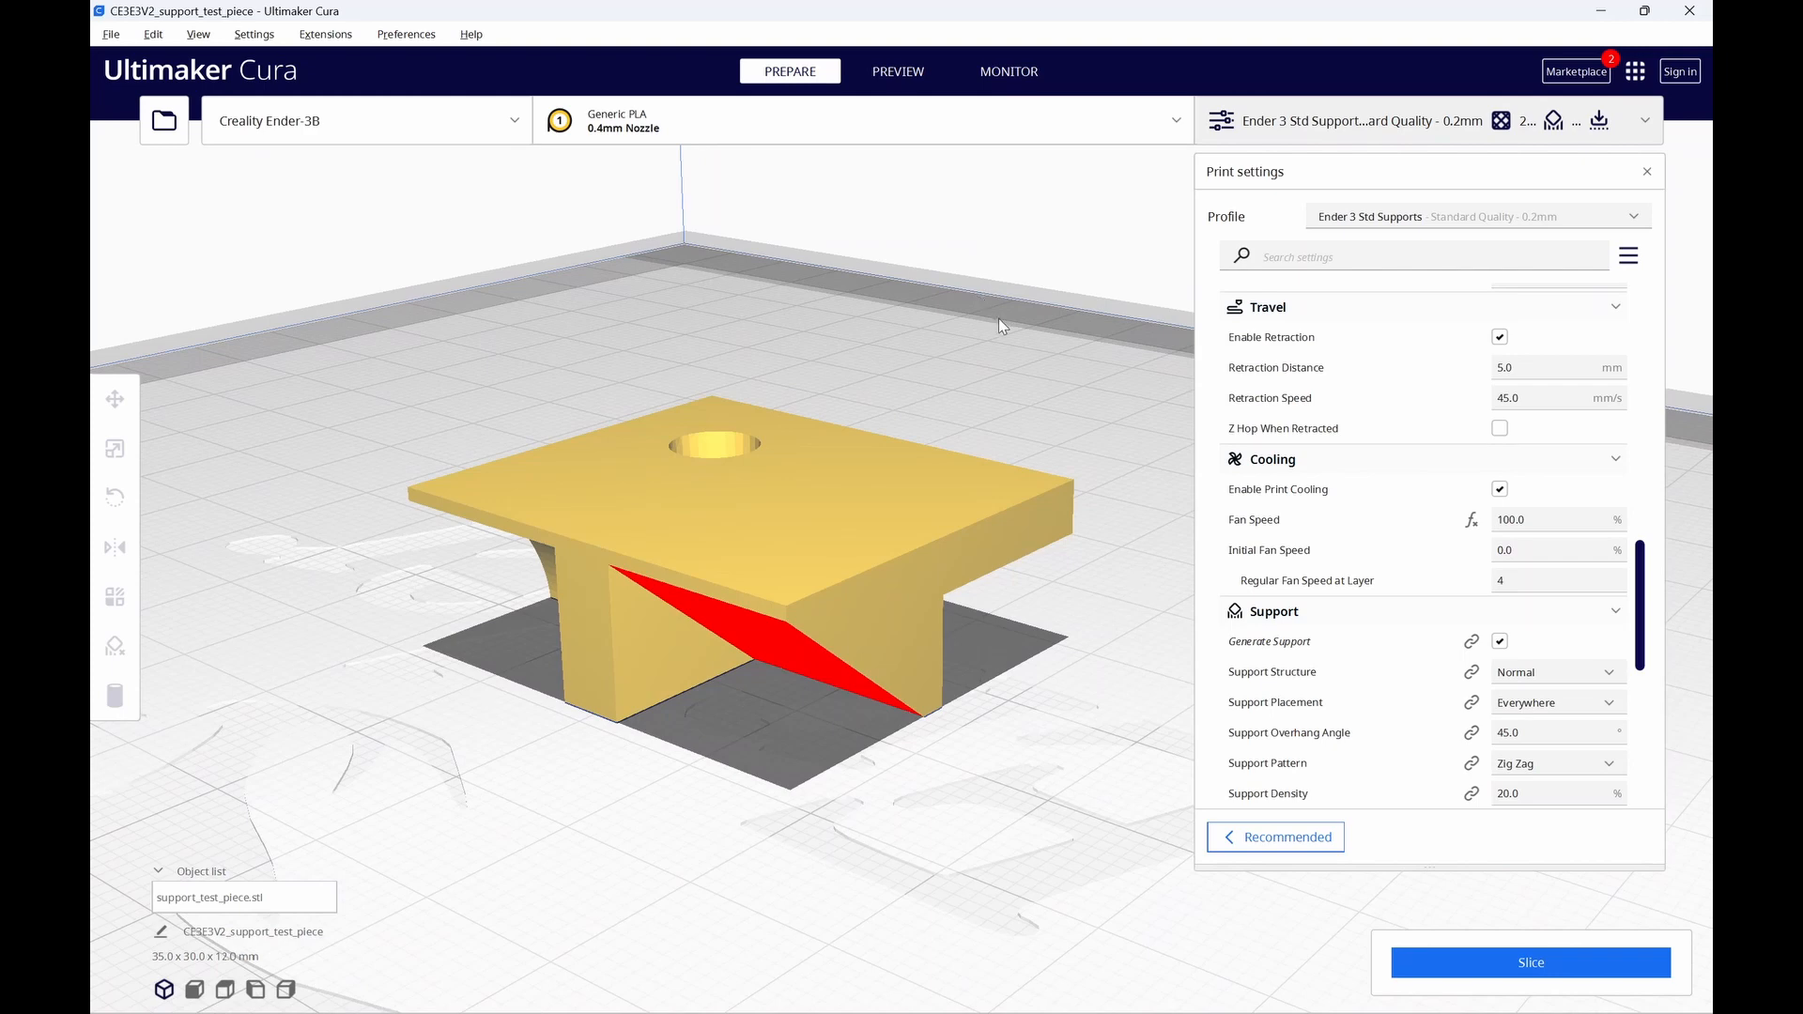
mouse_move(1454, 979)
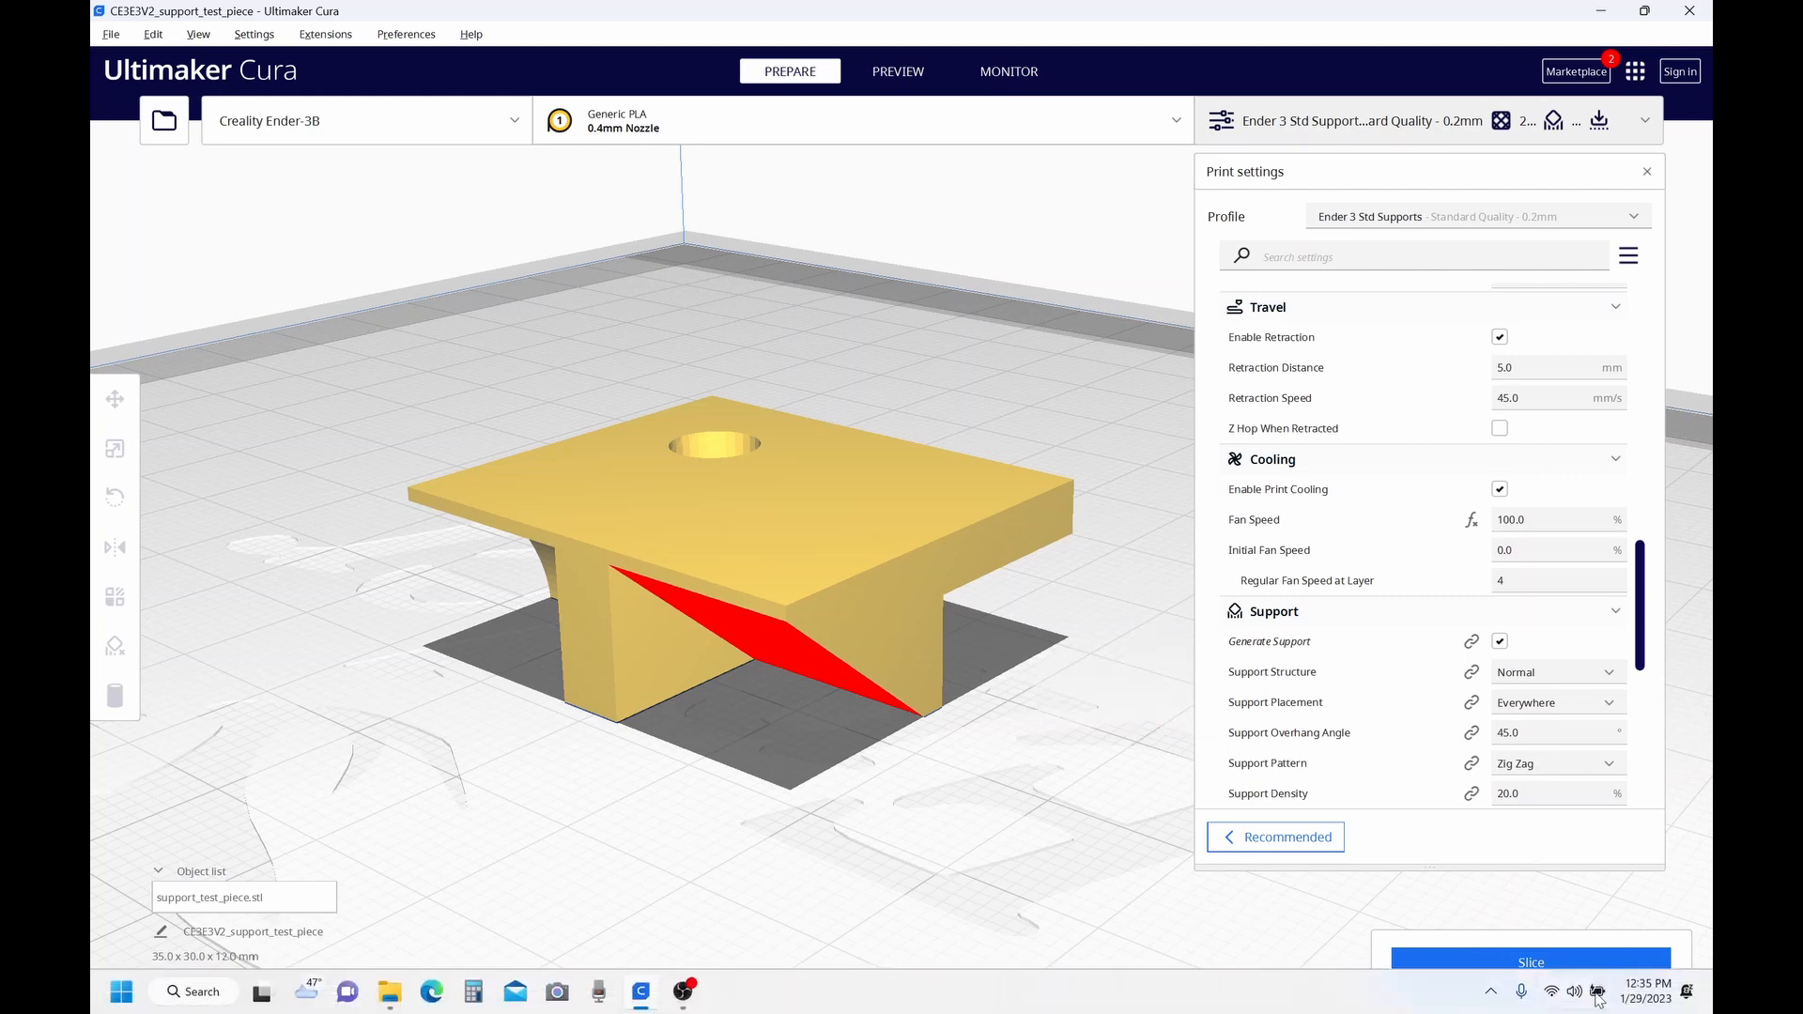
Slice the support test piece with supports enabled (about 50 minutes, 7 g).
left_click(1531, 962)
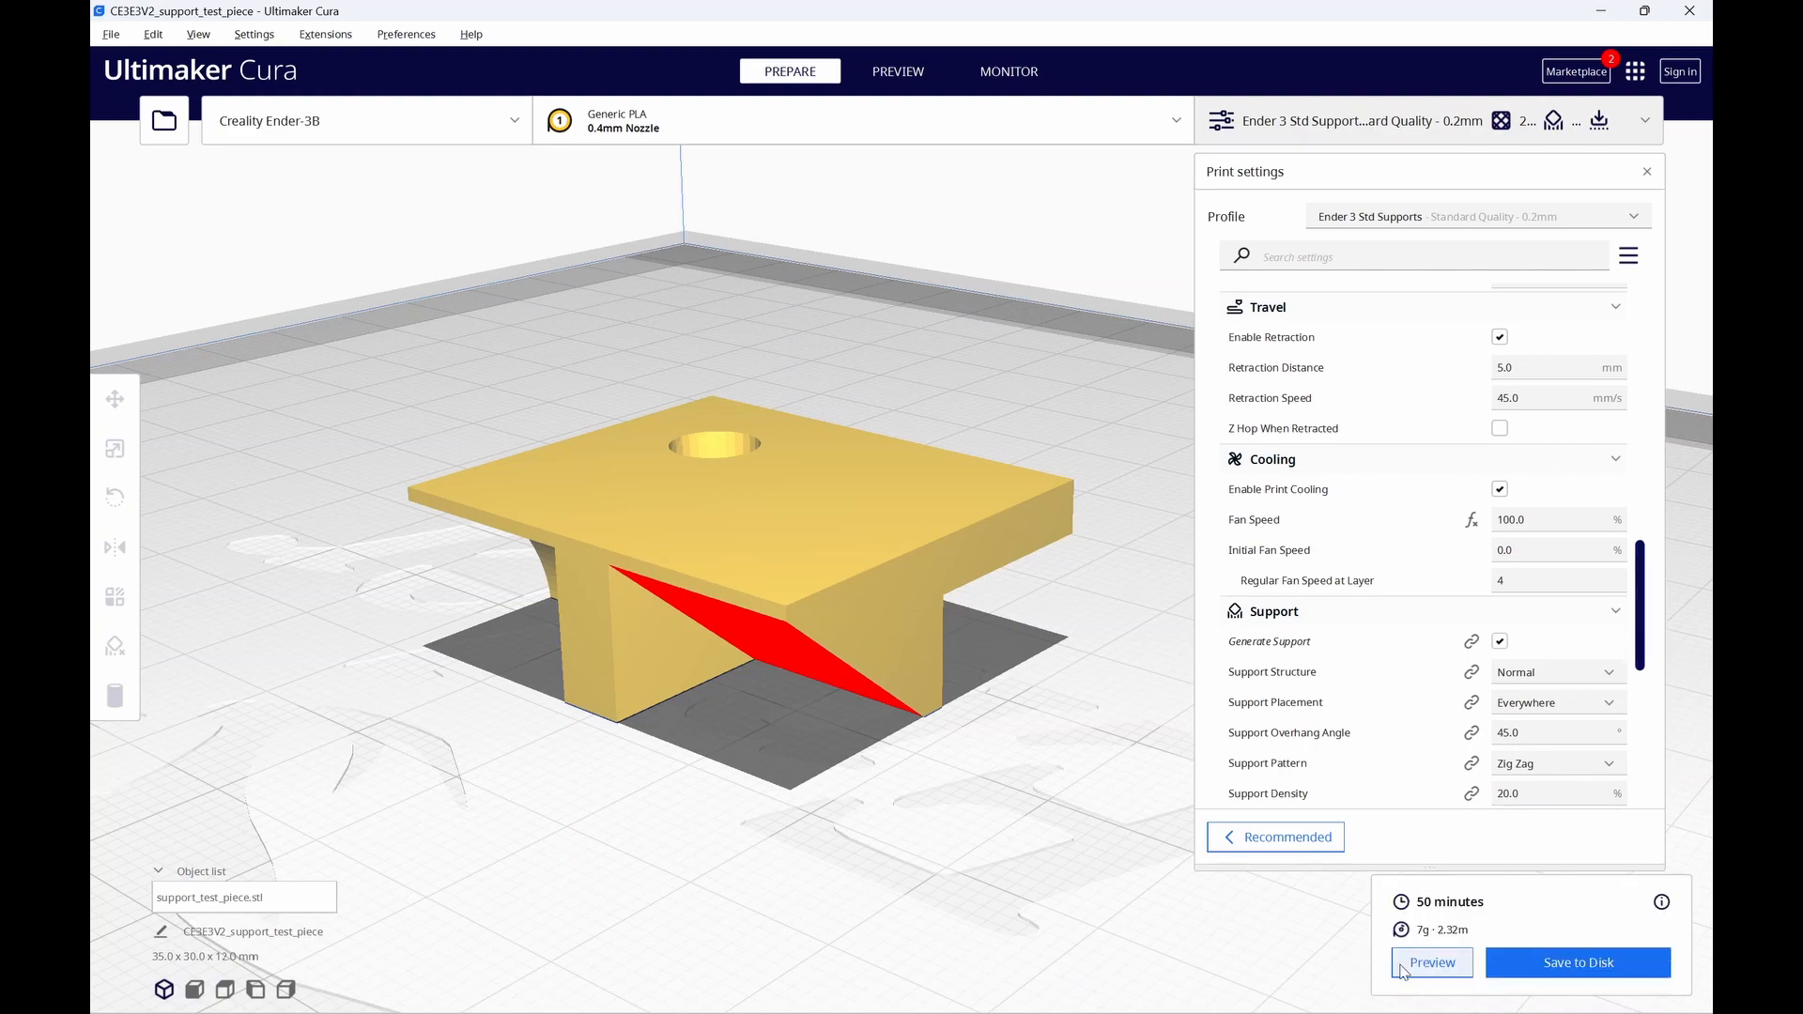
Preview the slice cut down to layer 29, showing the zig-zag support walls under the overhang.
left_click(1432, 962)
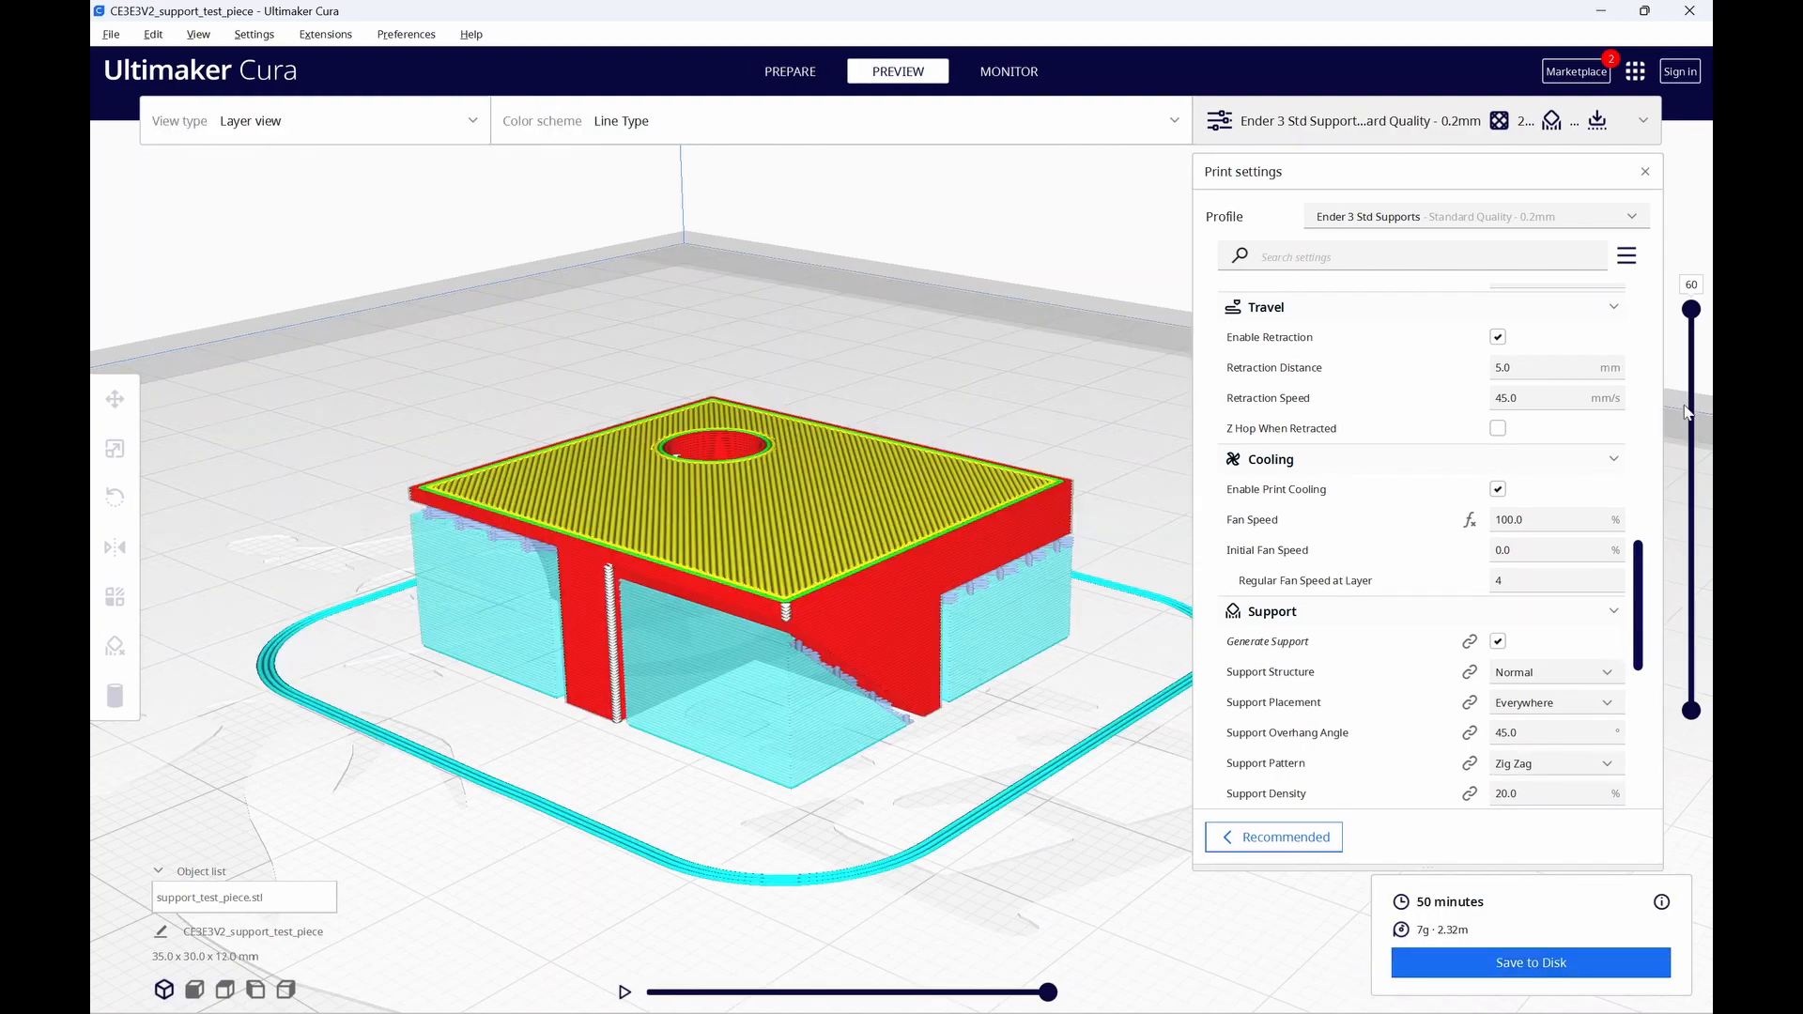
left_click_drag(1691, 308, 1691, 325)
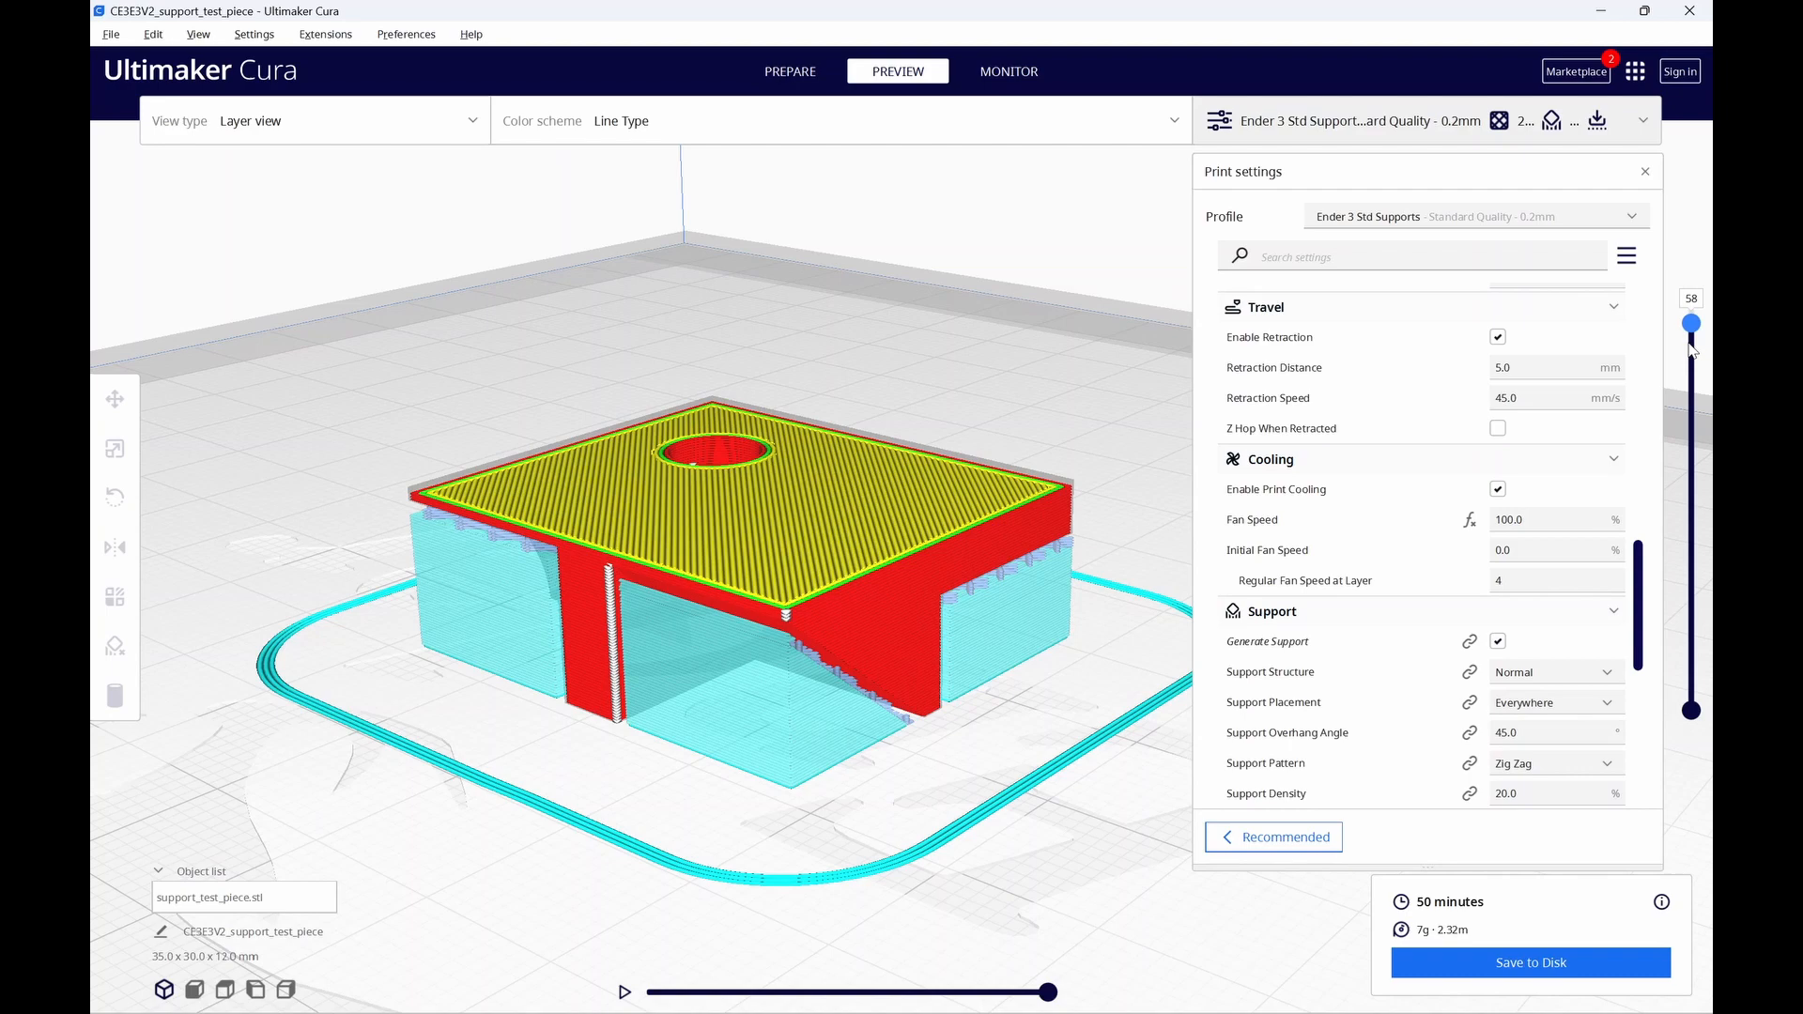
left_click_drag(1691, 323, 1691, 451)
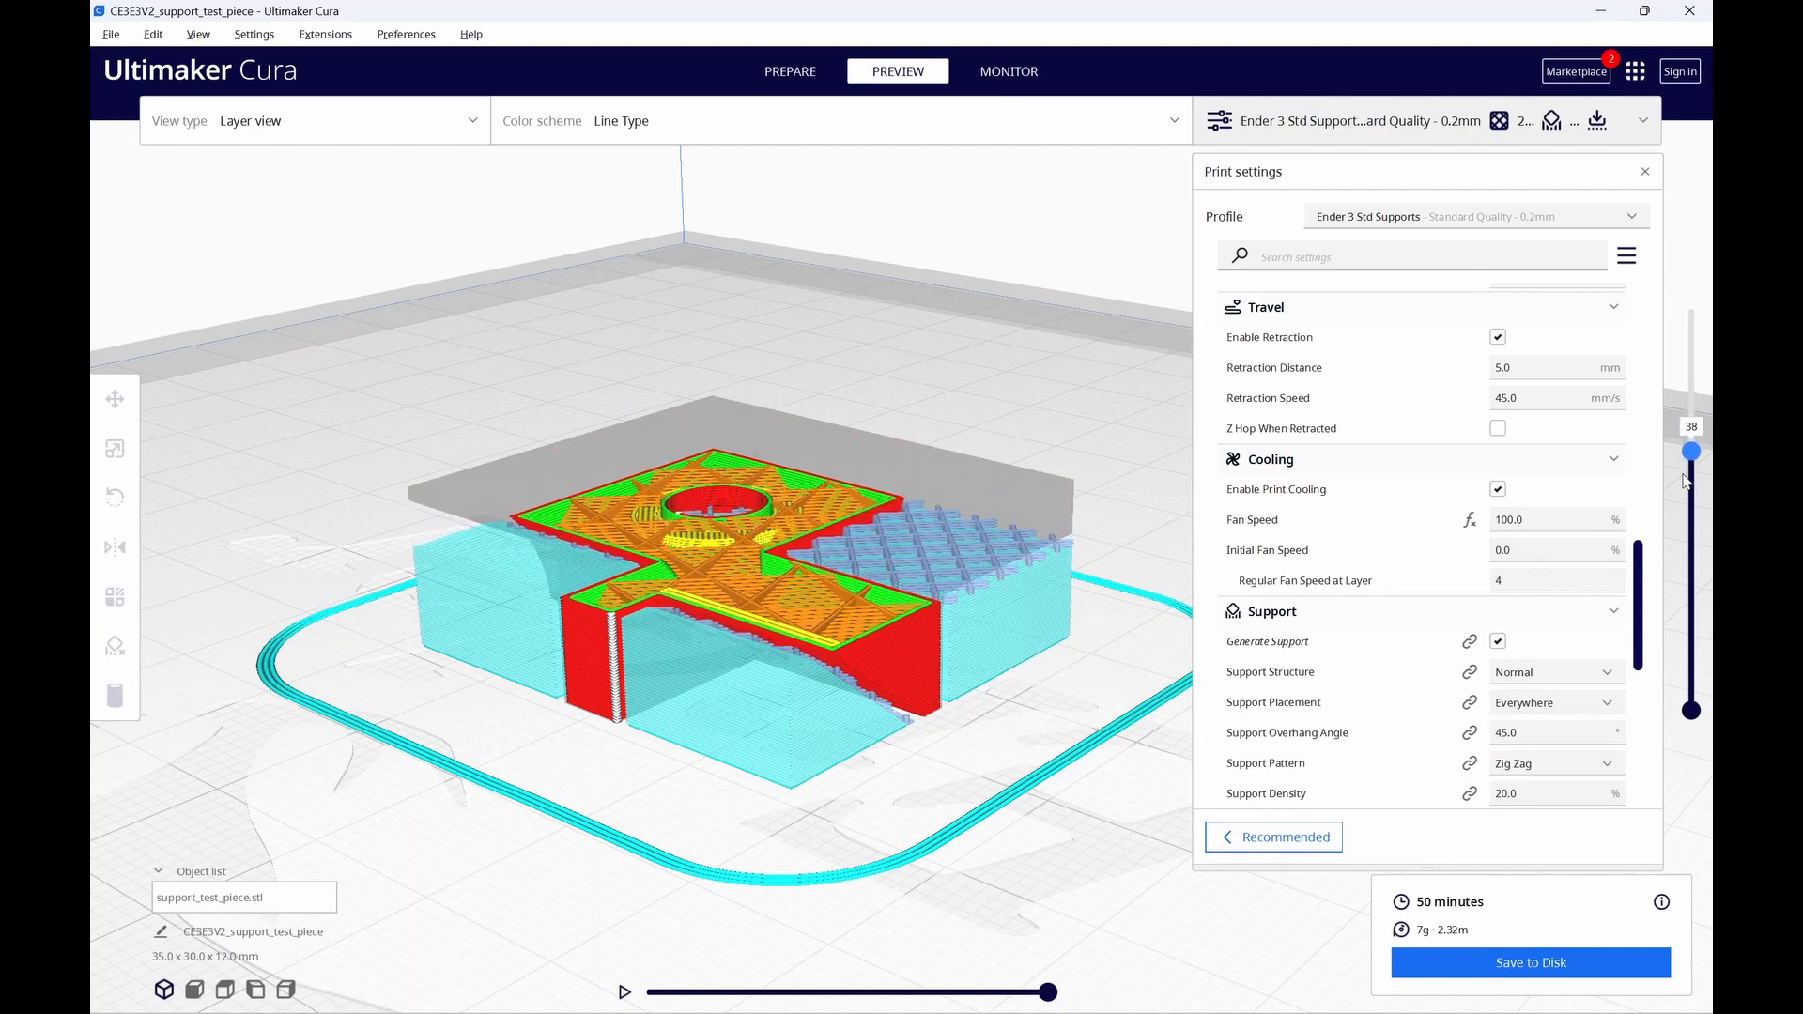
left_click_drag(1691, 449, 1691, 499)
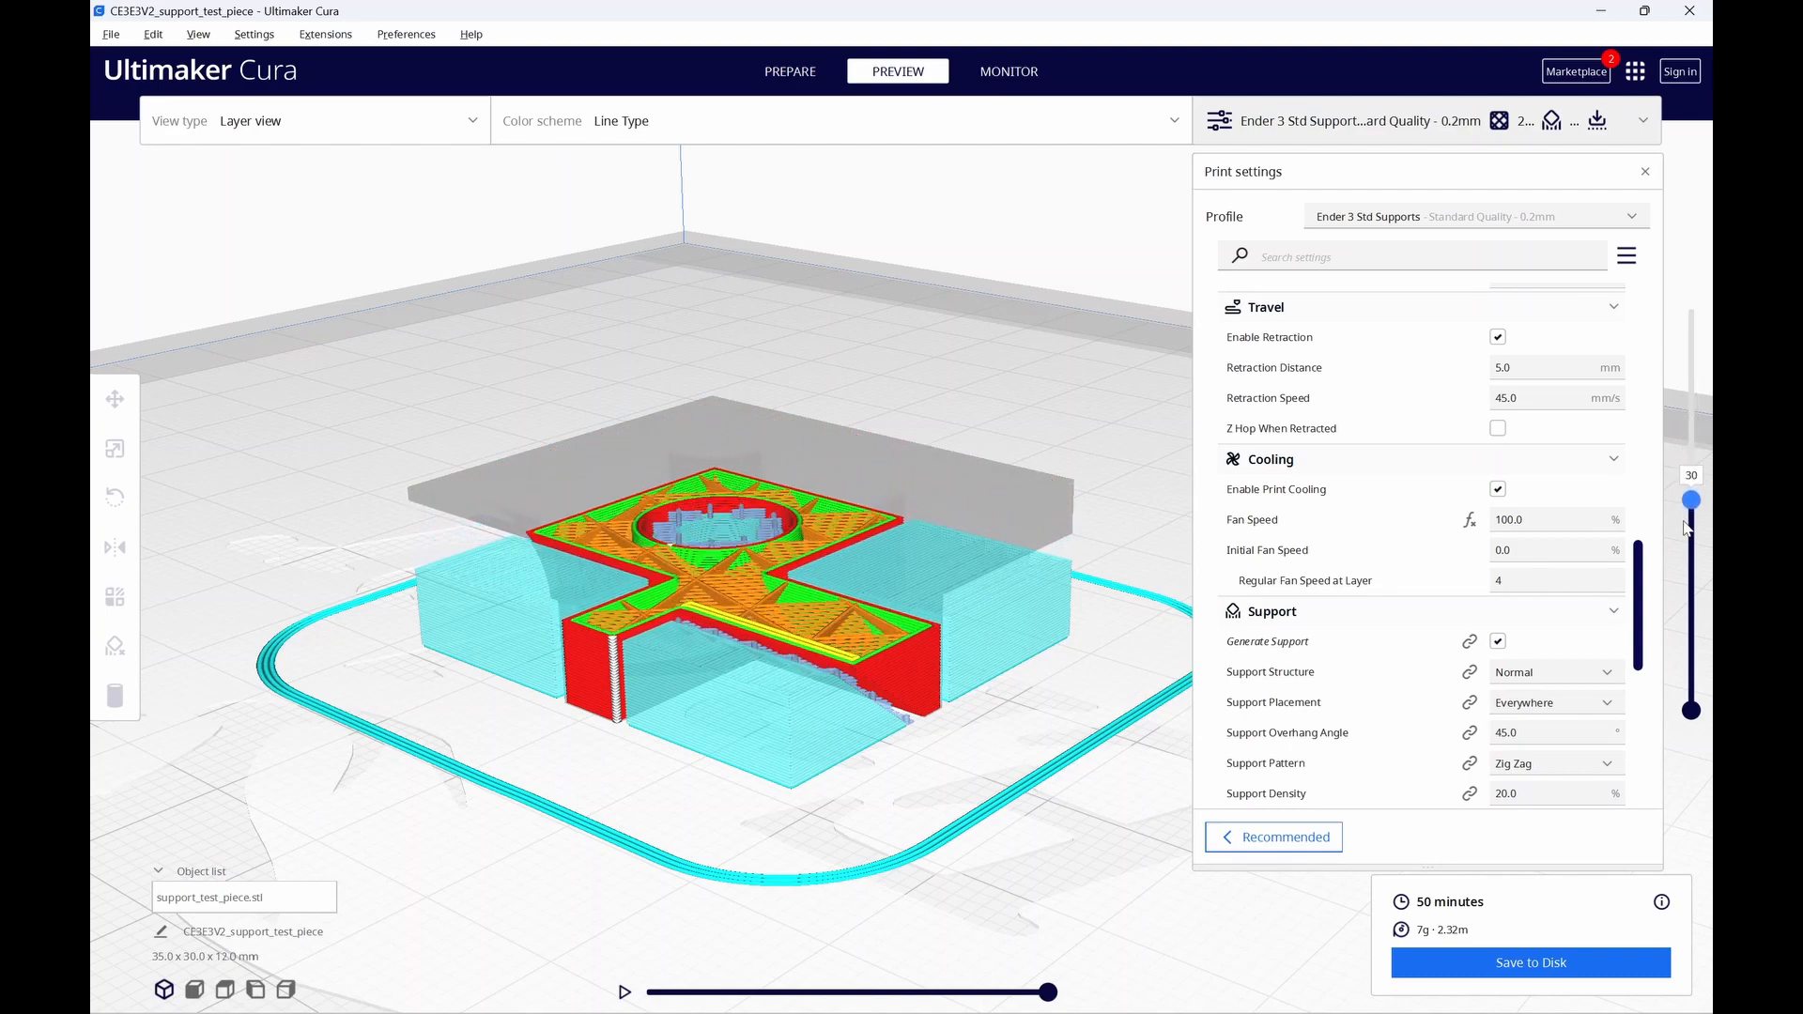
left_click_drag(1691, 500, 1691, 503)
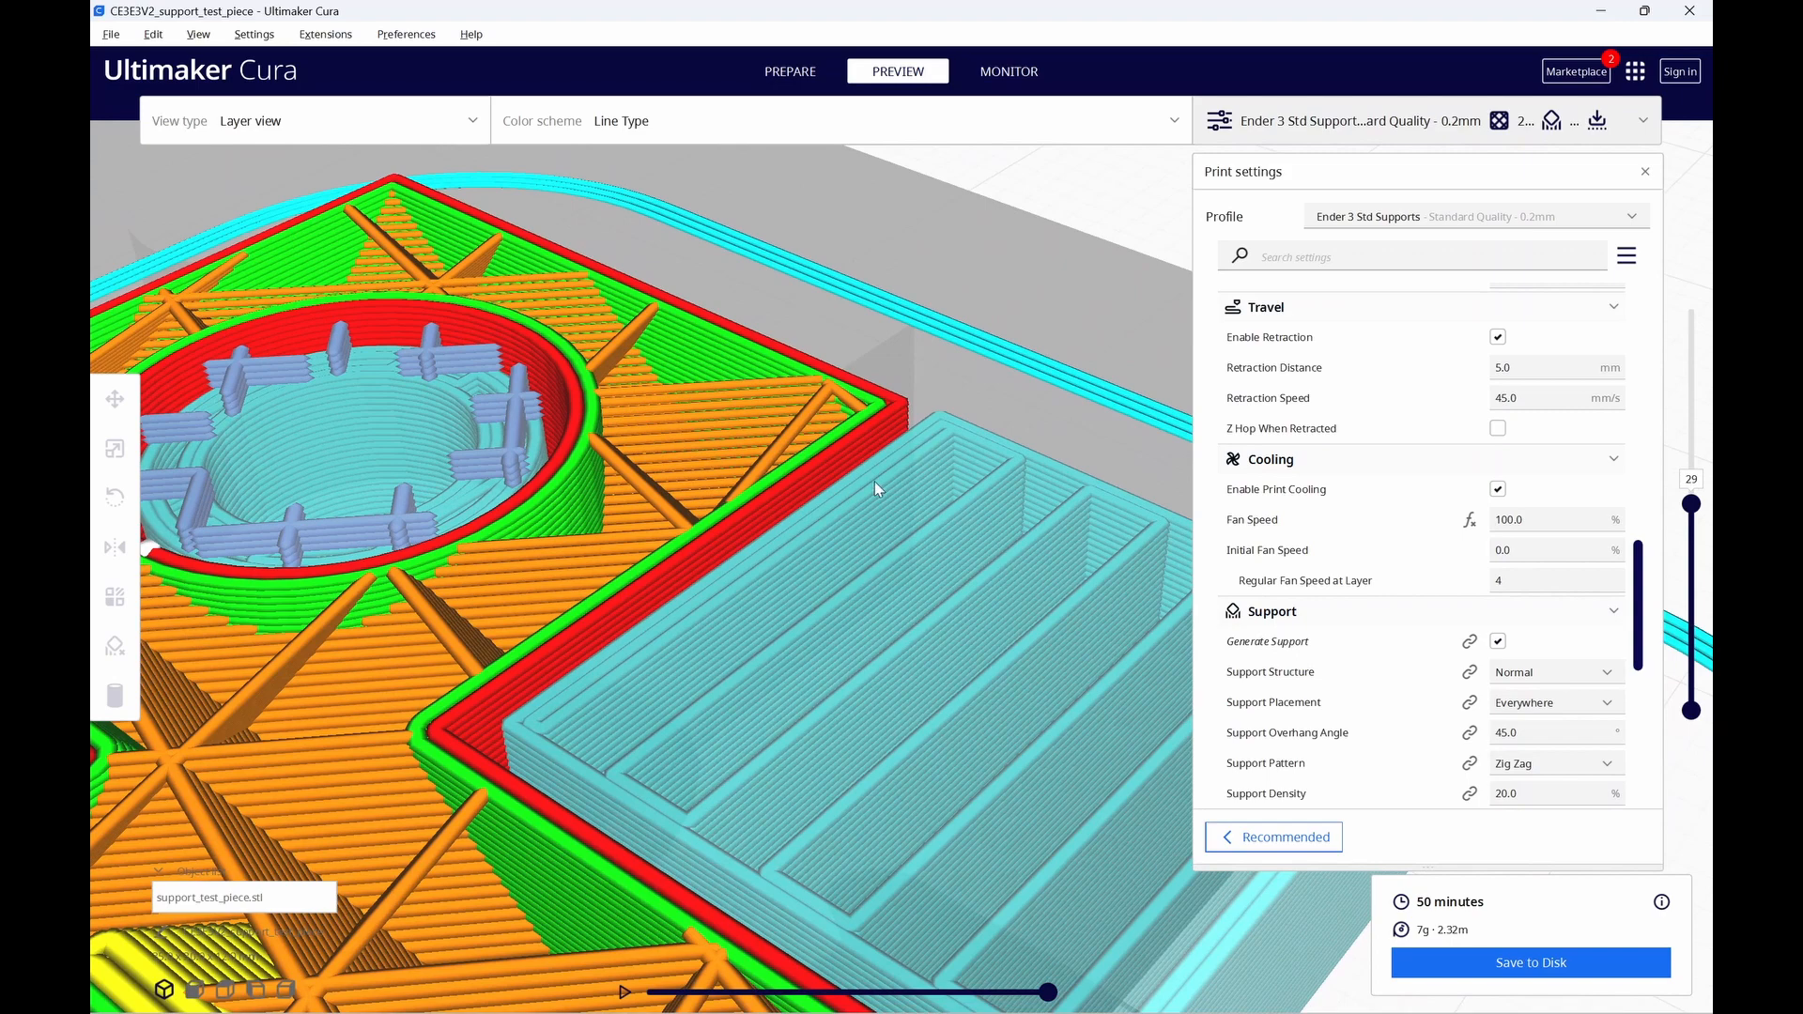
mouse_move(928, 436)
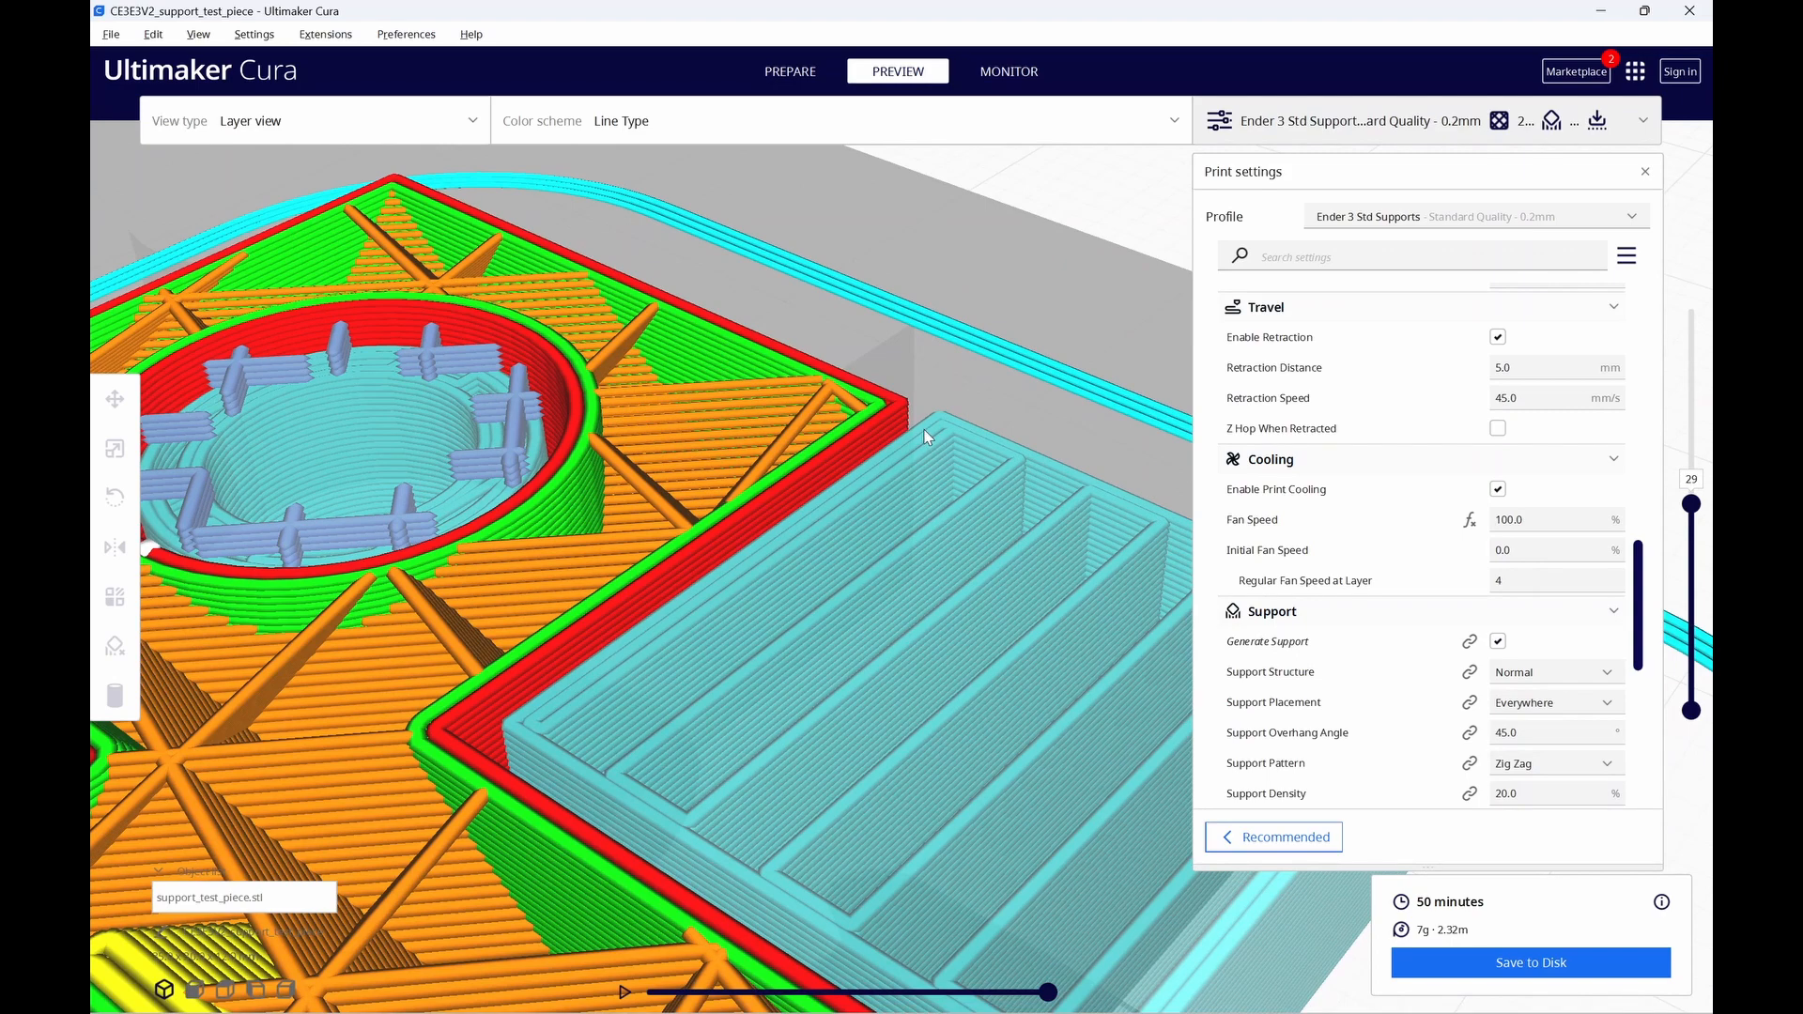
mouse_move(957, 481)
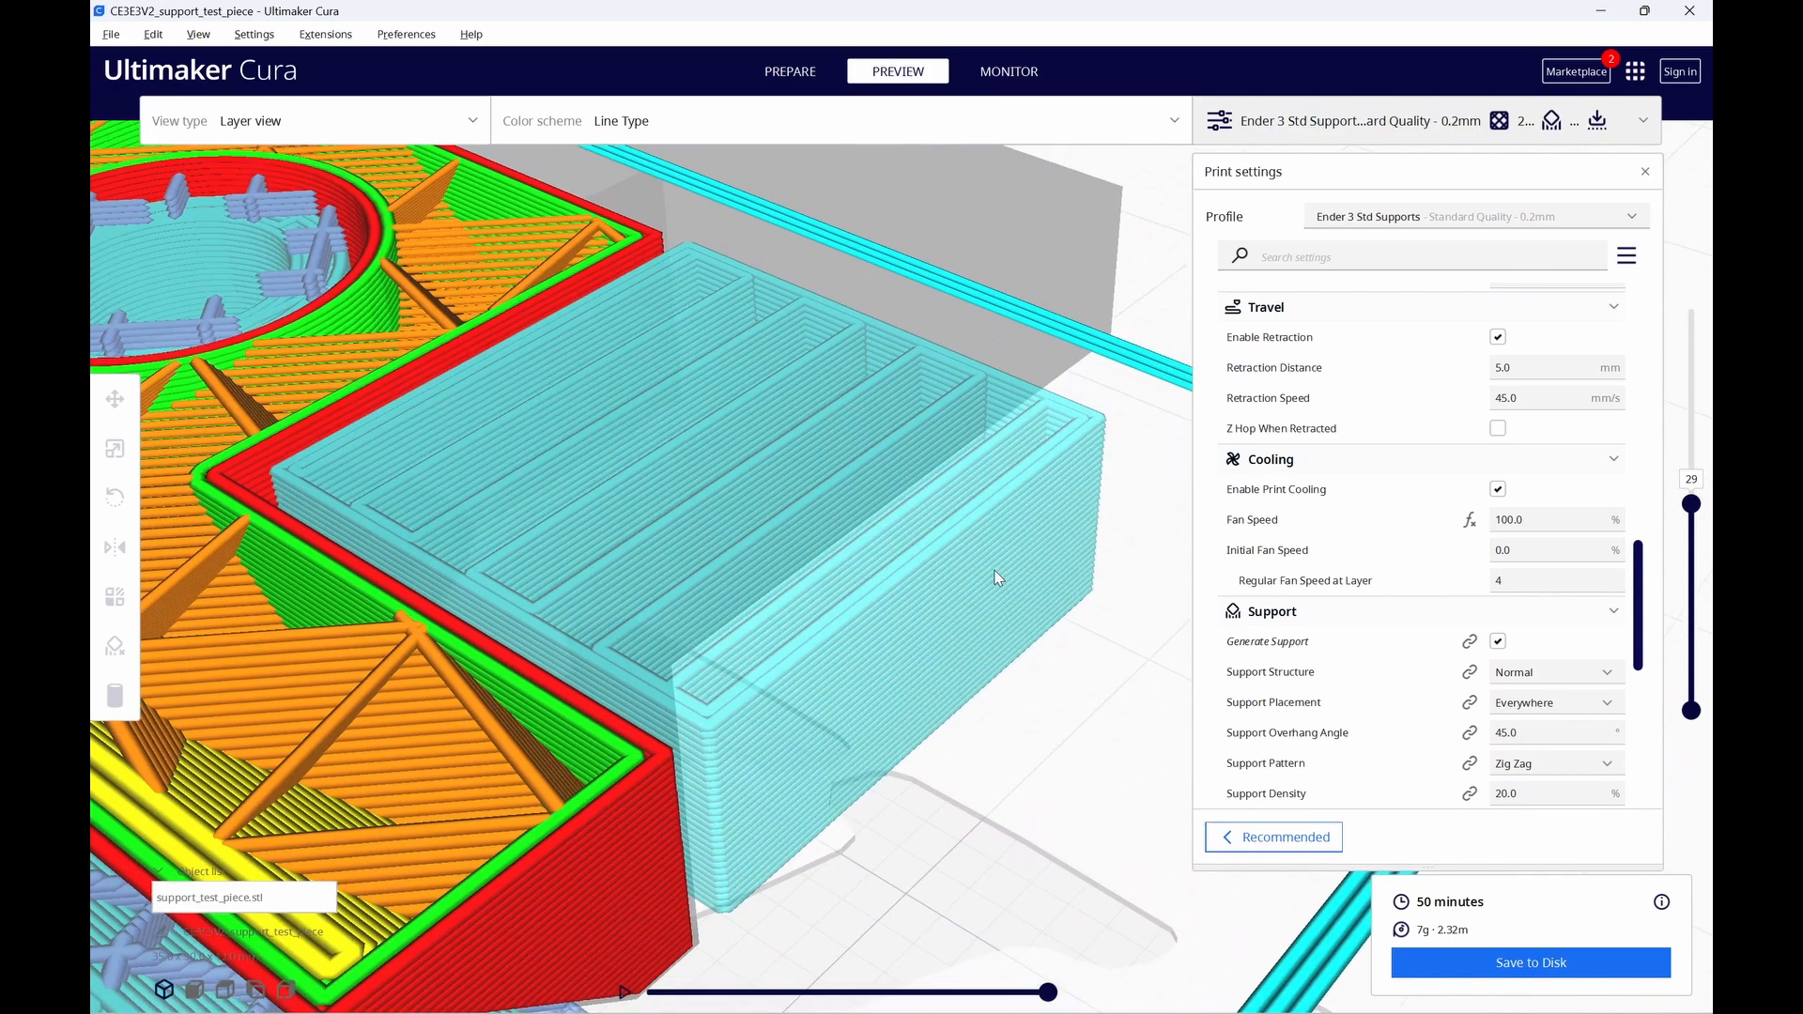
left_click_drag(996, 576, 1030, 603)
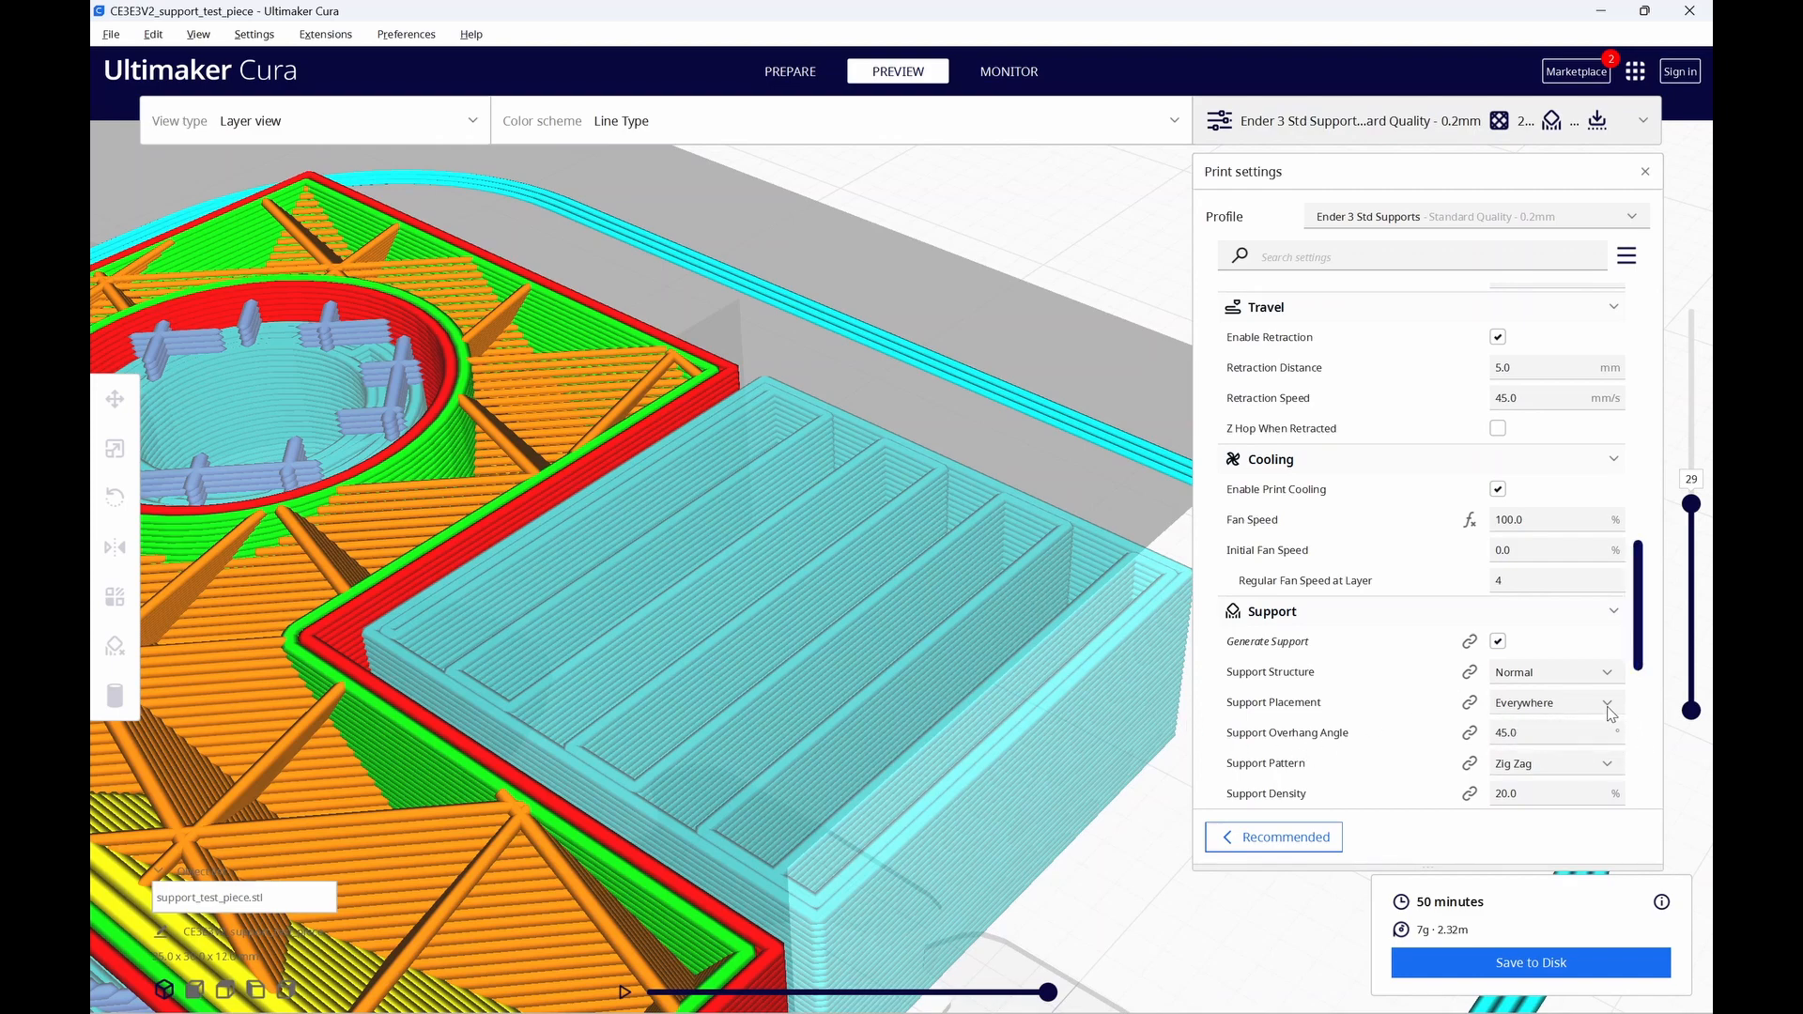
Switch the support pattern to Lines and re-slice (about 47 minutes, 6 g).
left_click(1556, 763)
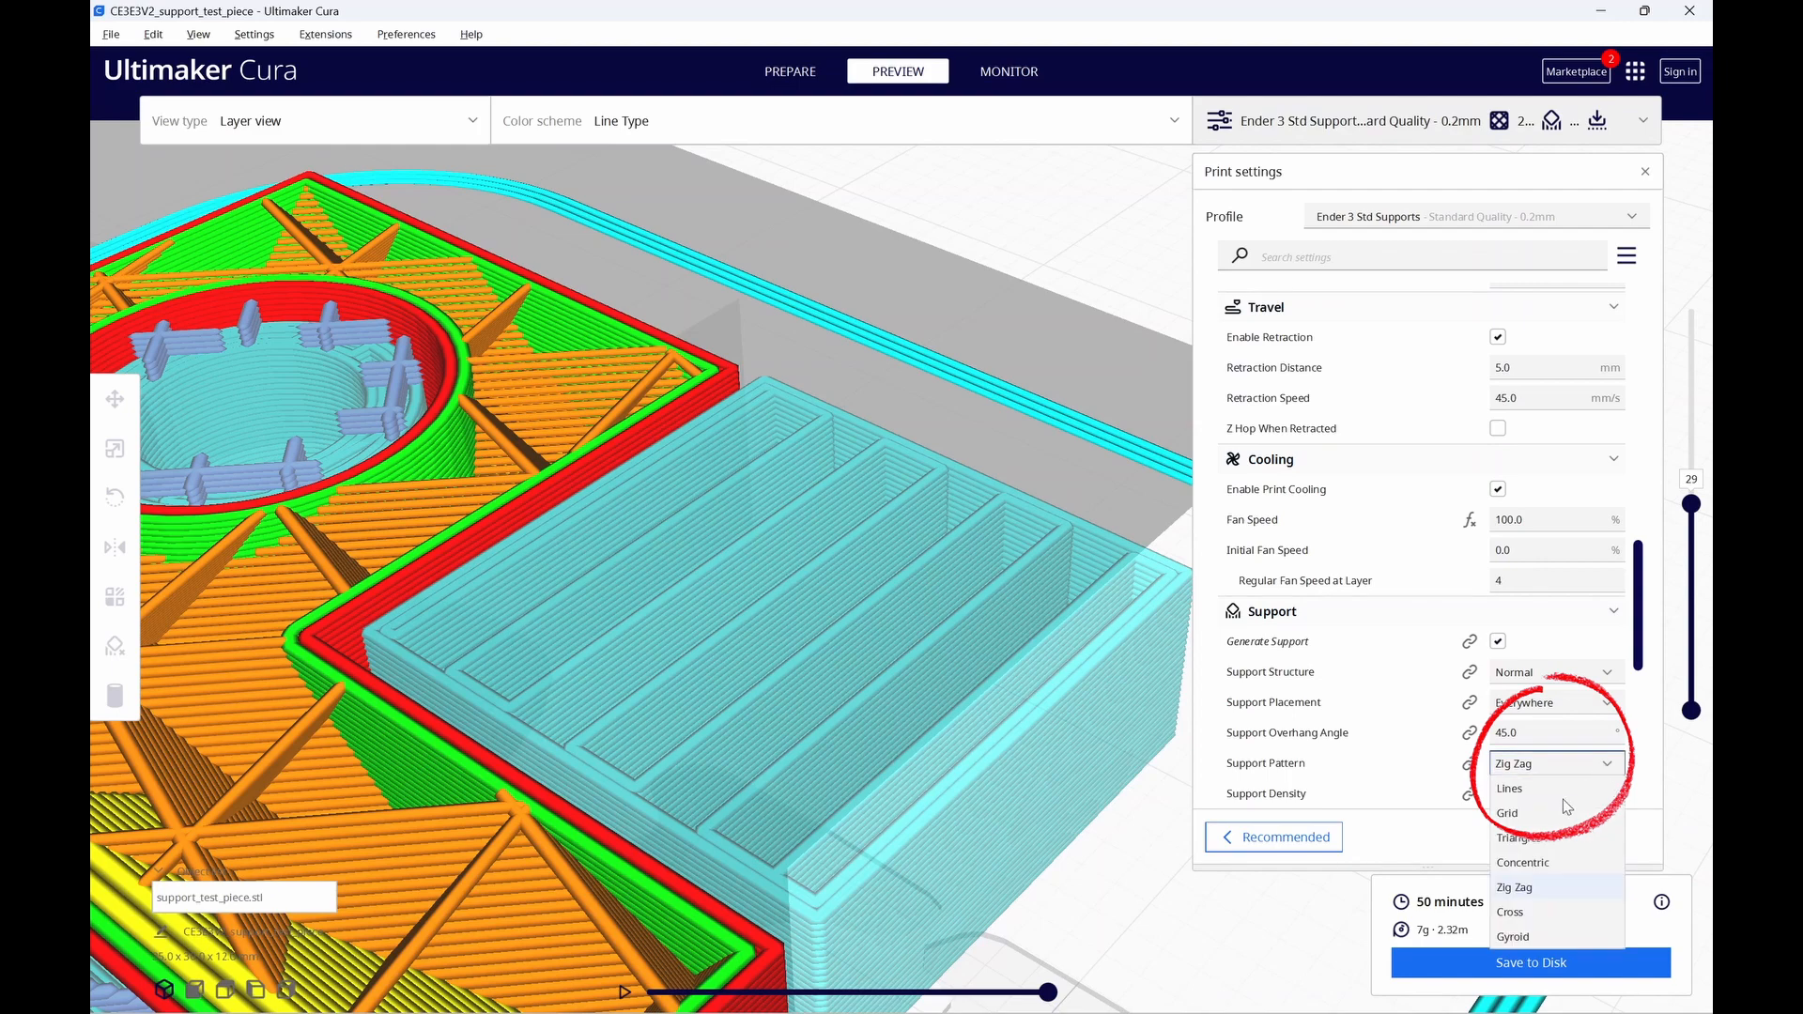
left_click(1508, 787)
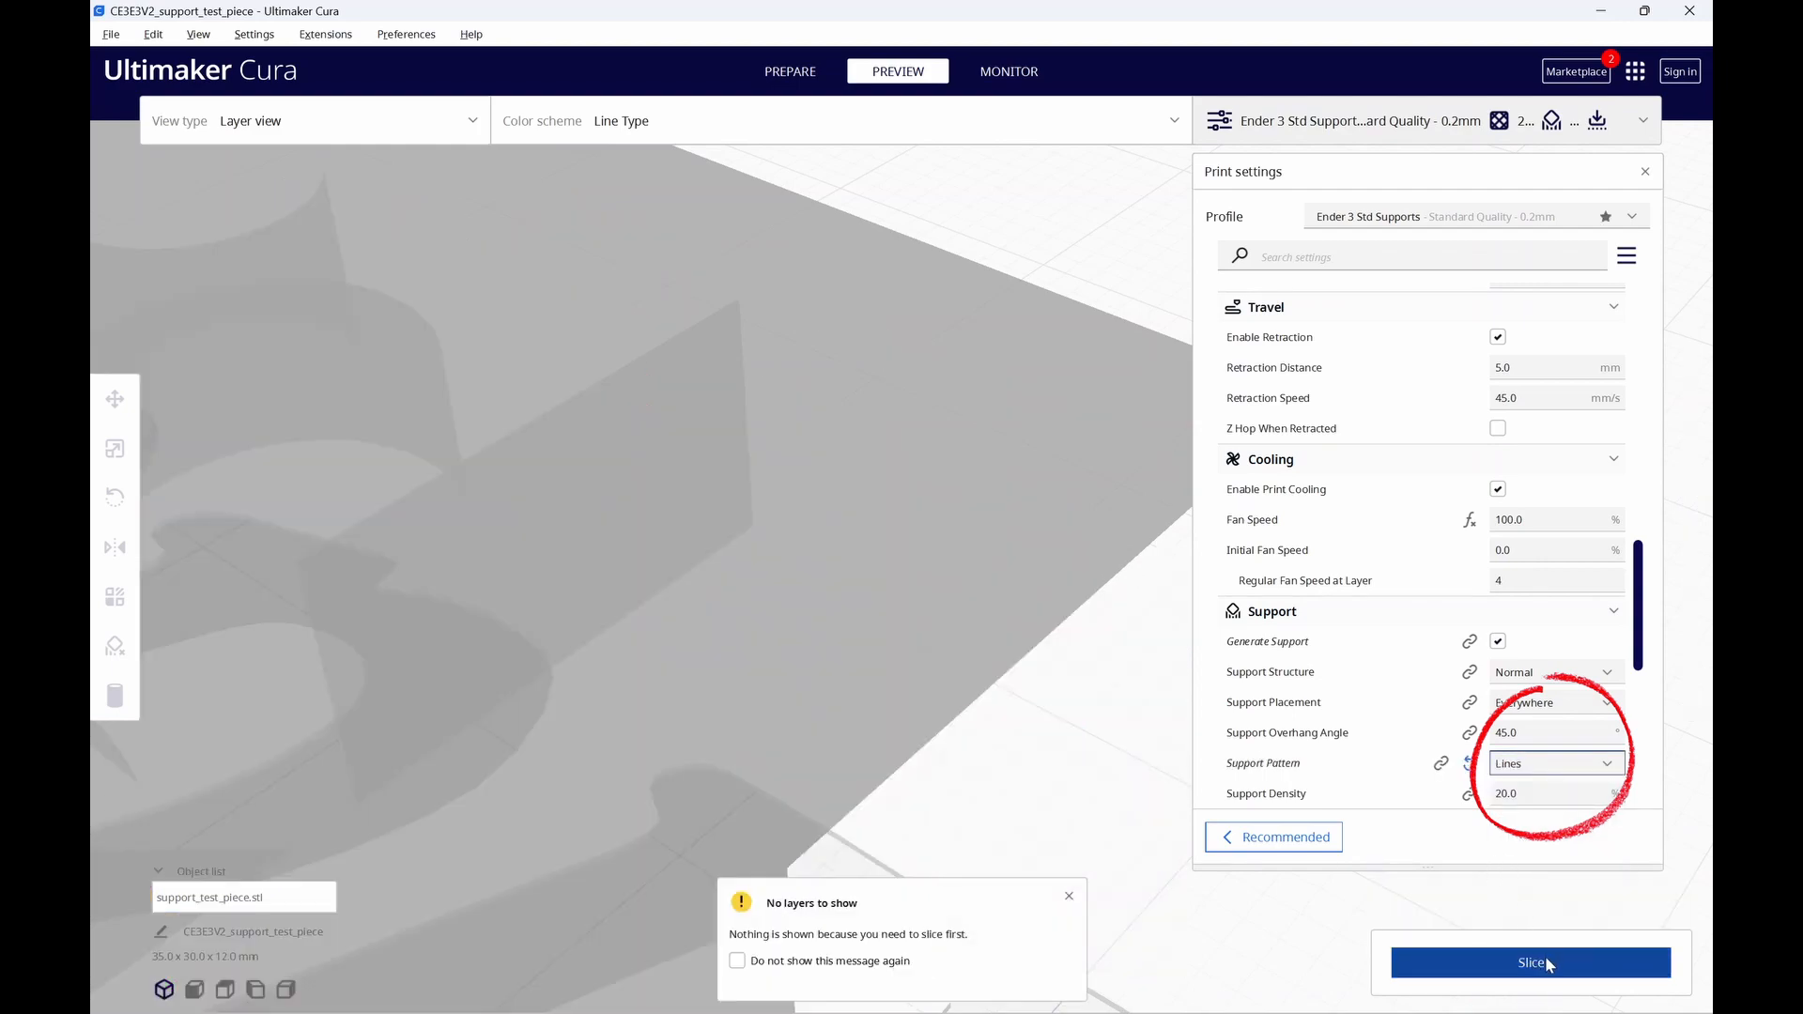
left_click(1529, 962)
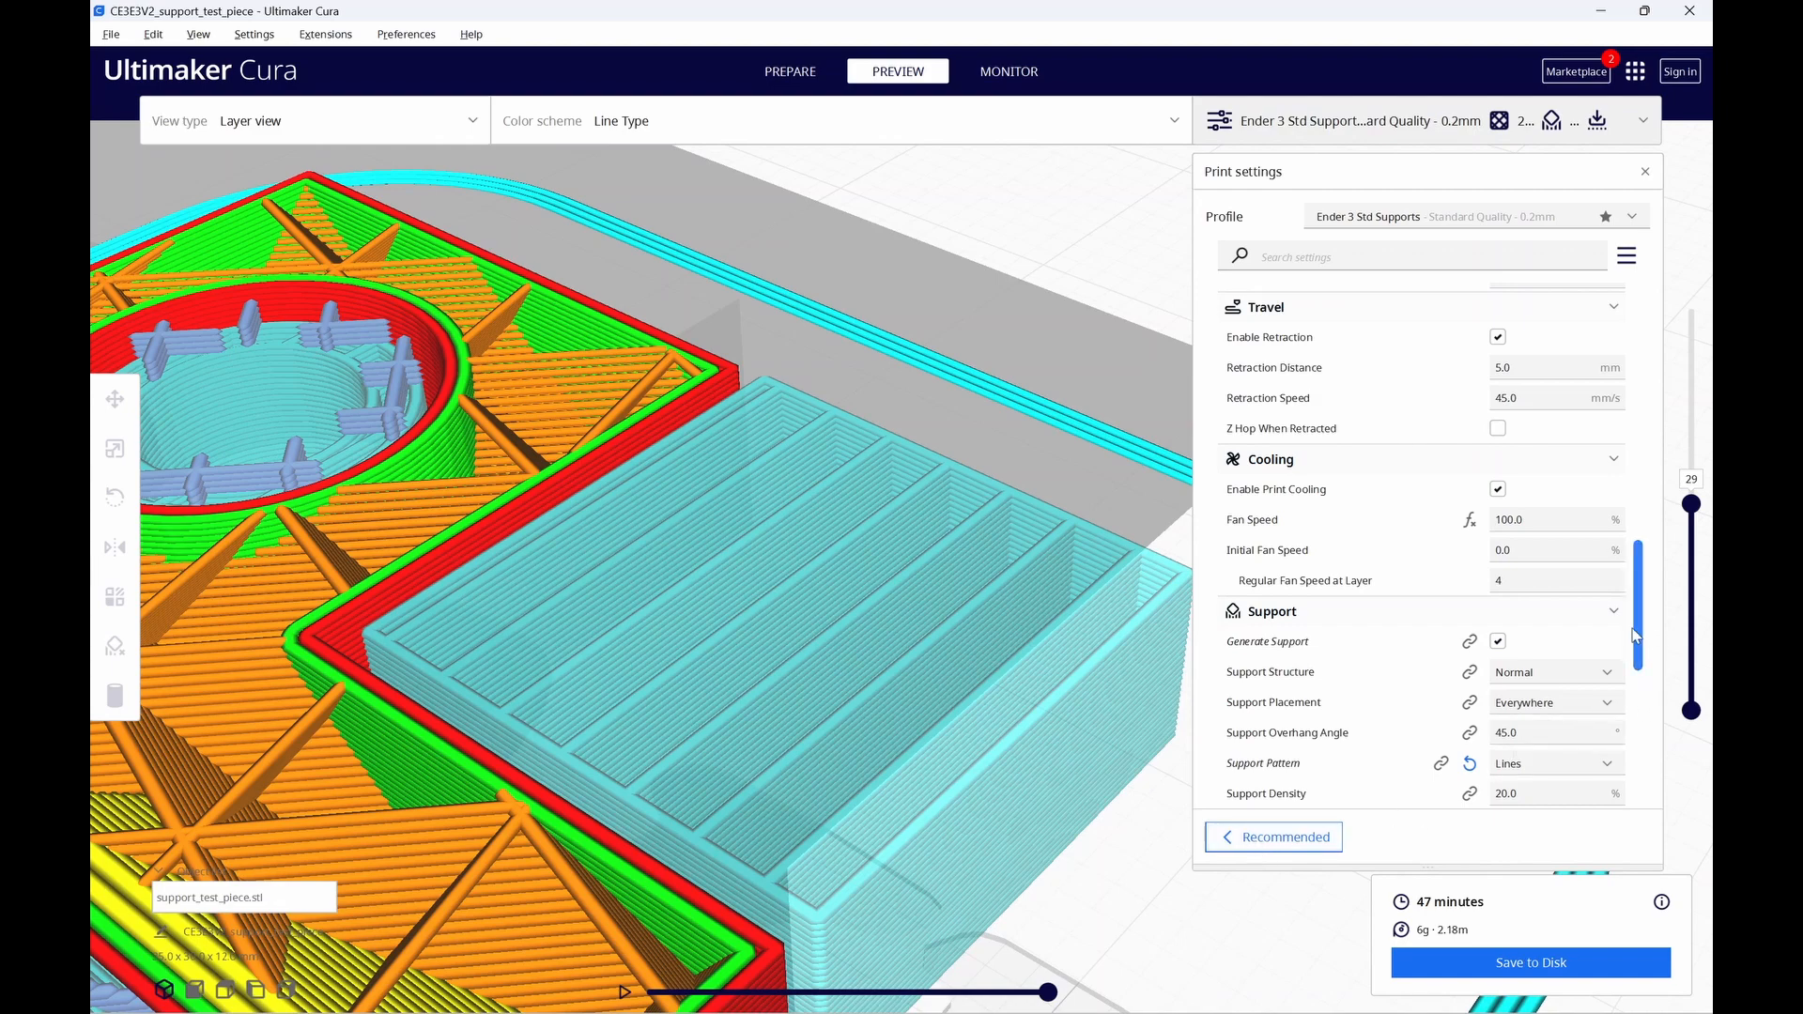
Lower support density to 10% and re-slice (about 46 minutes, 6 g).
scroll("down", 3)
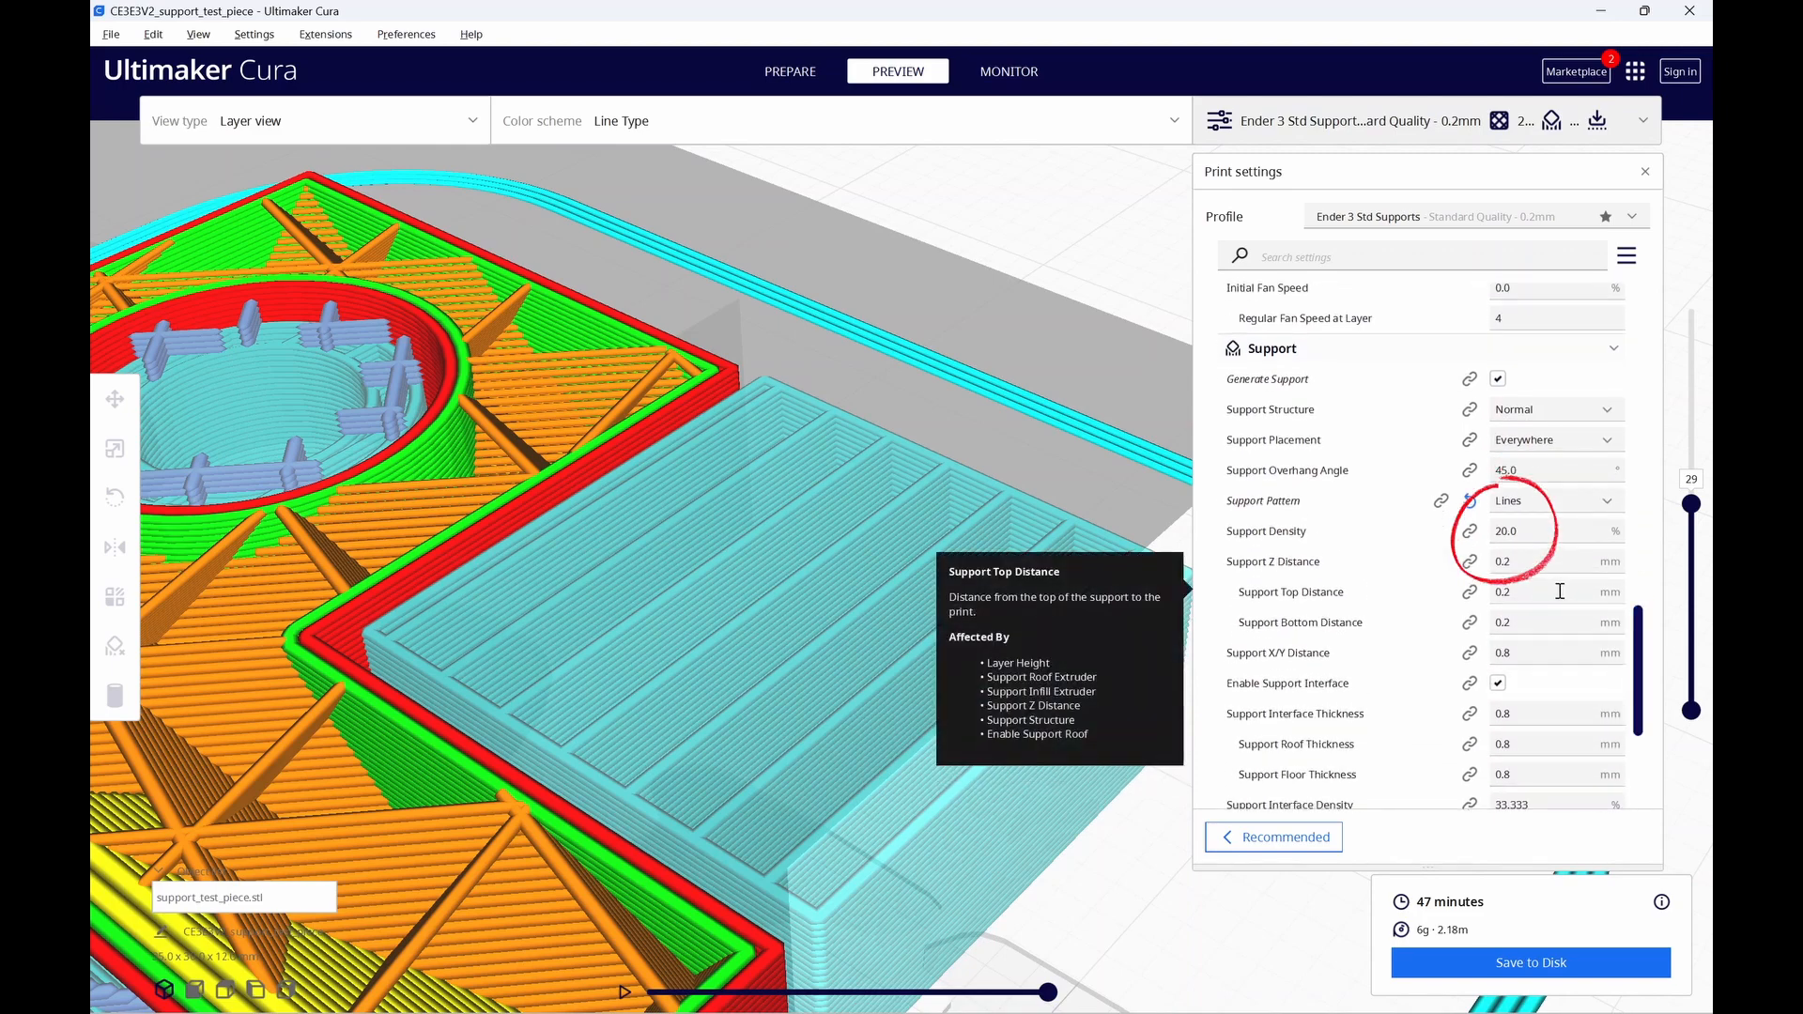
mouse_move(755, 443)
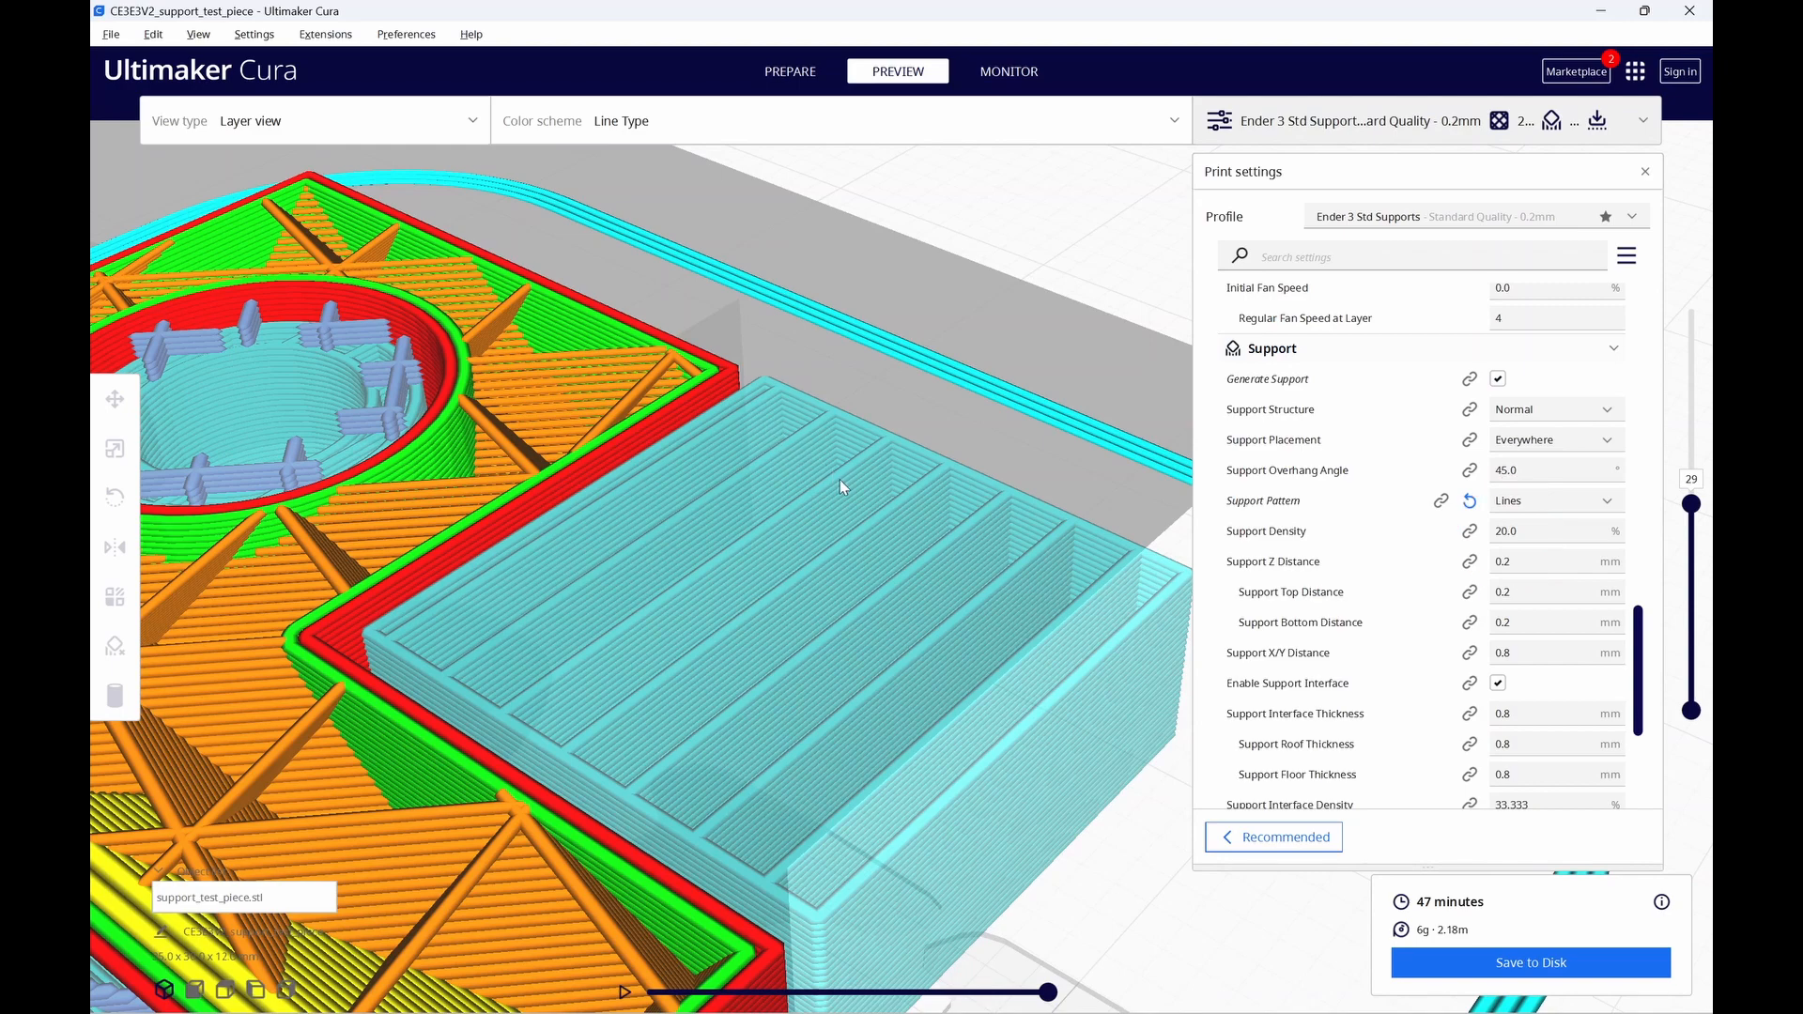
mouse_move(1070, 639)
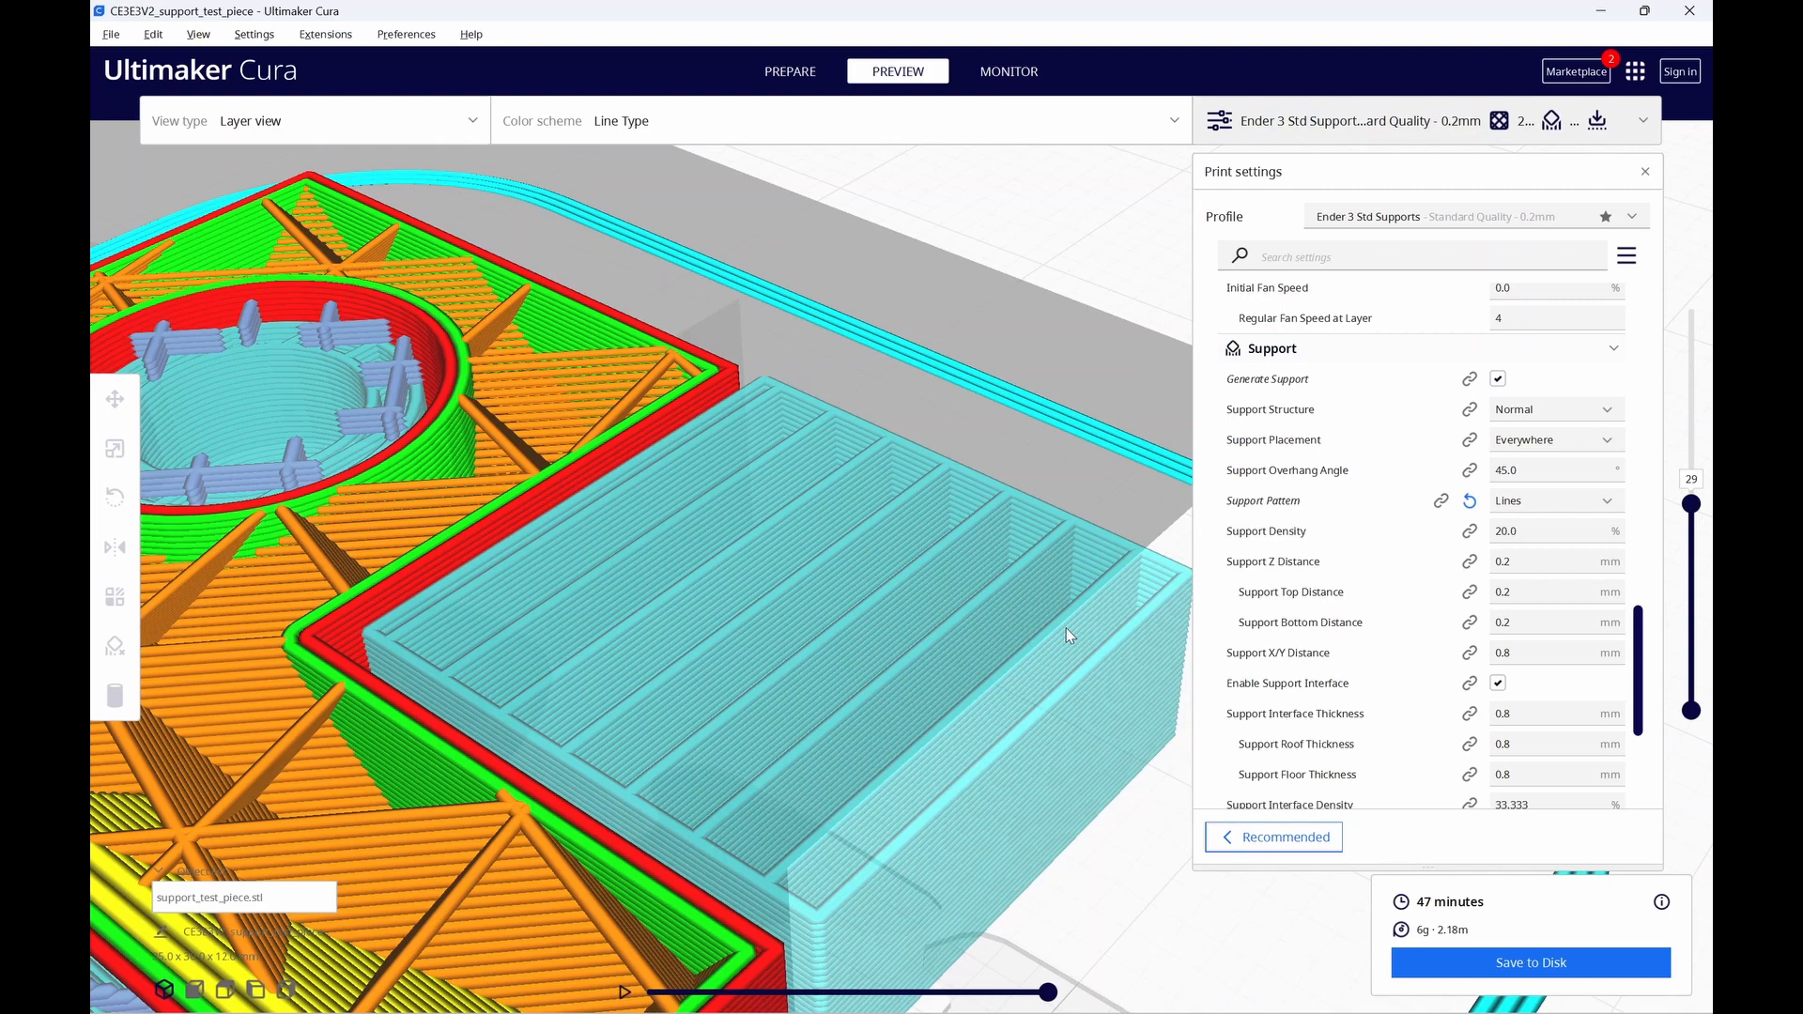
mouse_move(1112, 631)
type("10")
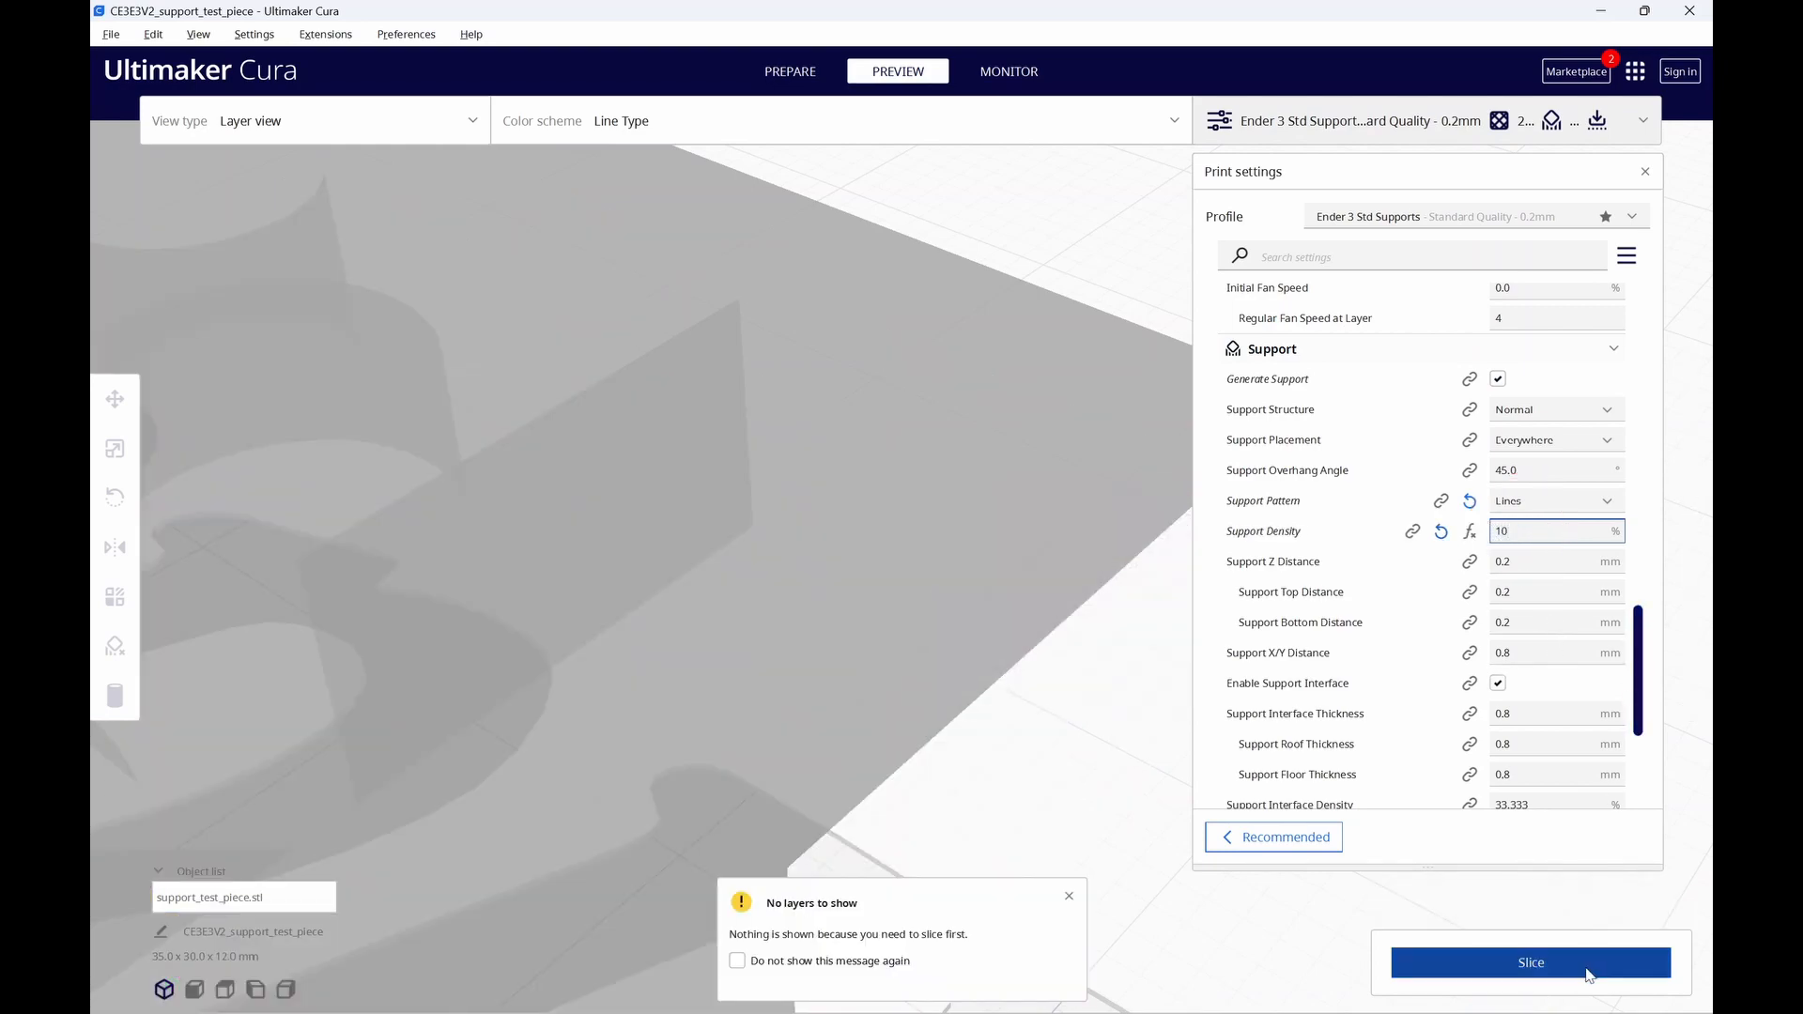
left_click(1531, 962)
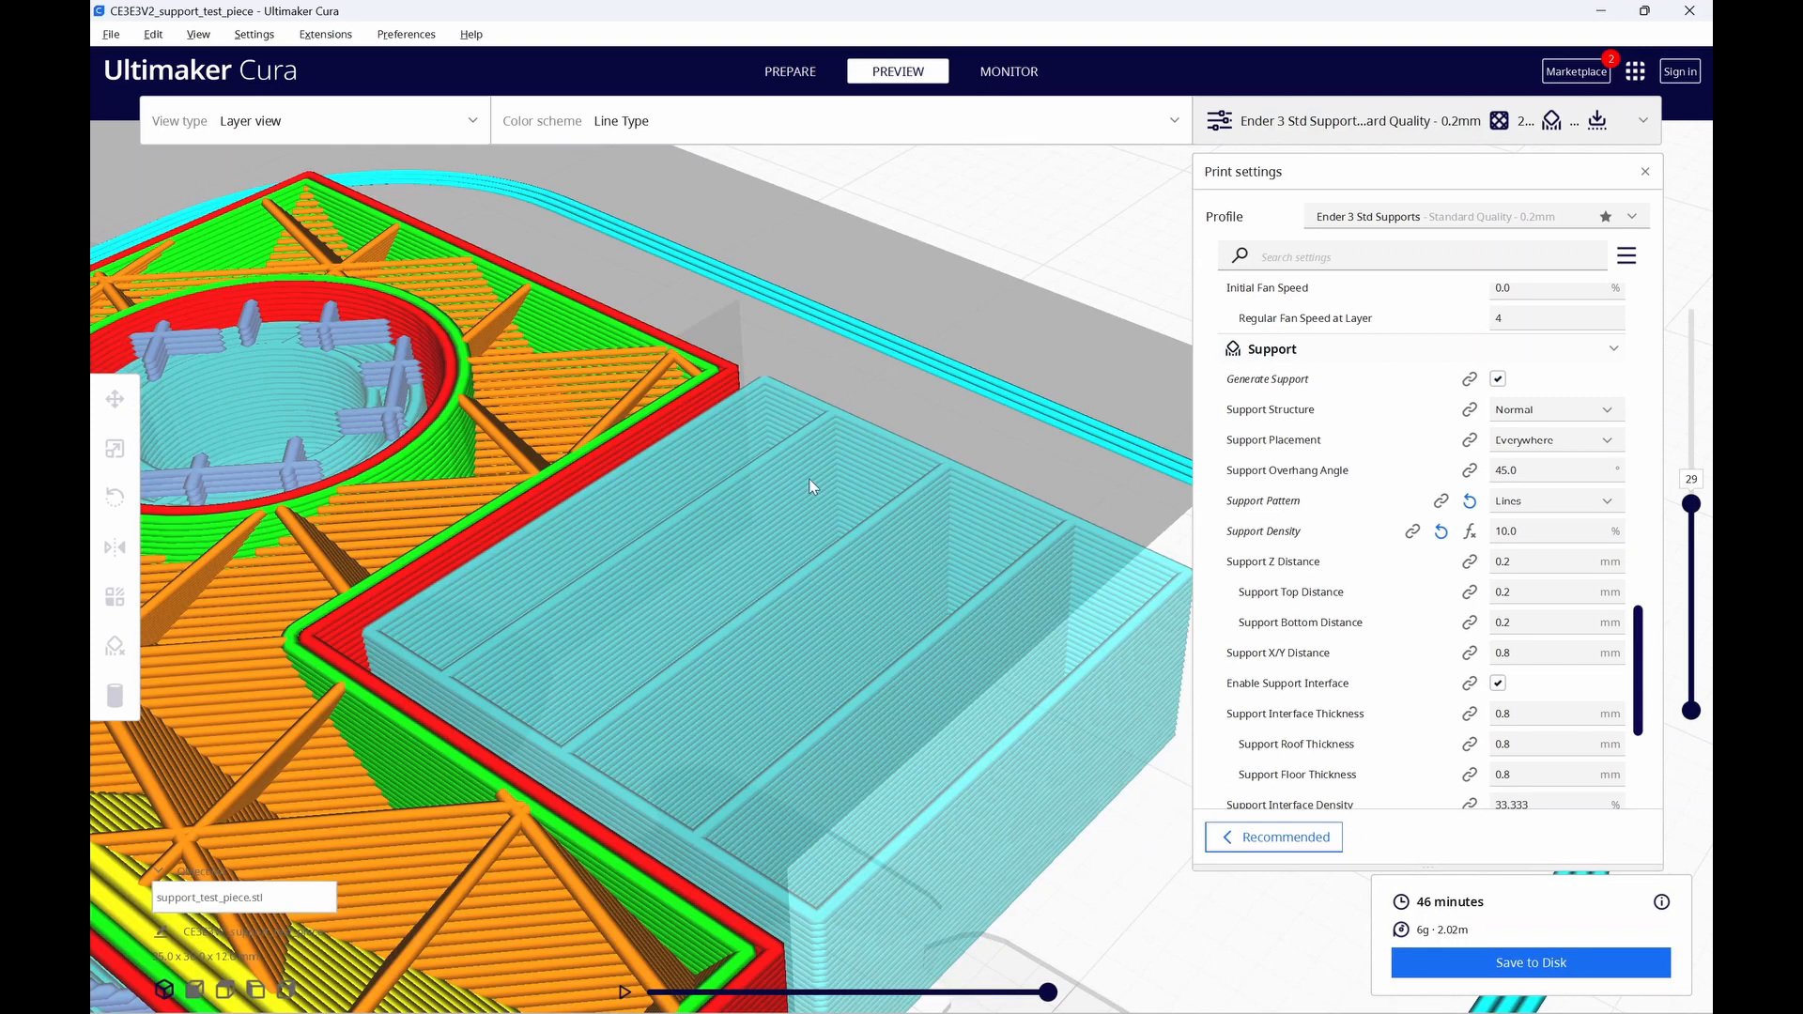
mouse_move(922, 571)
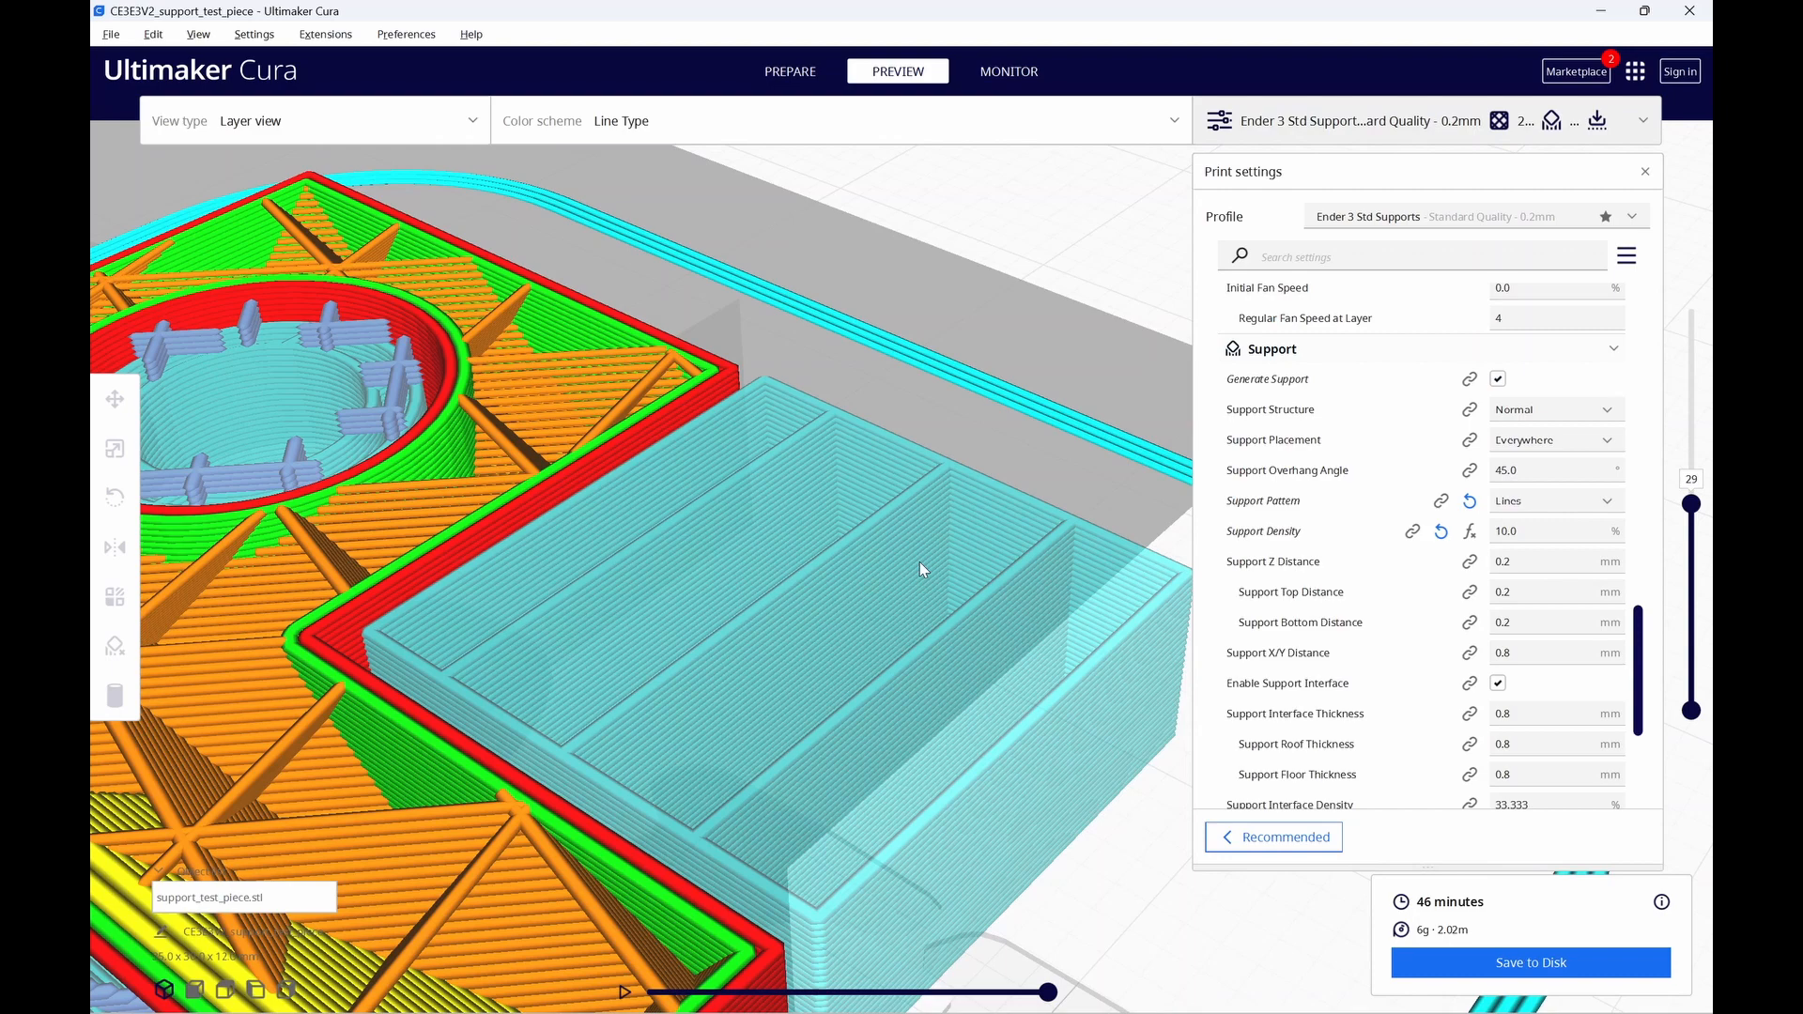
mouse_move(1073, 612)
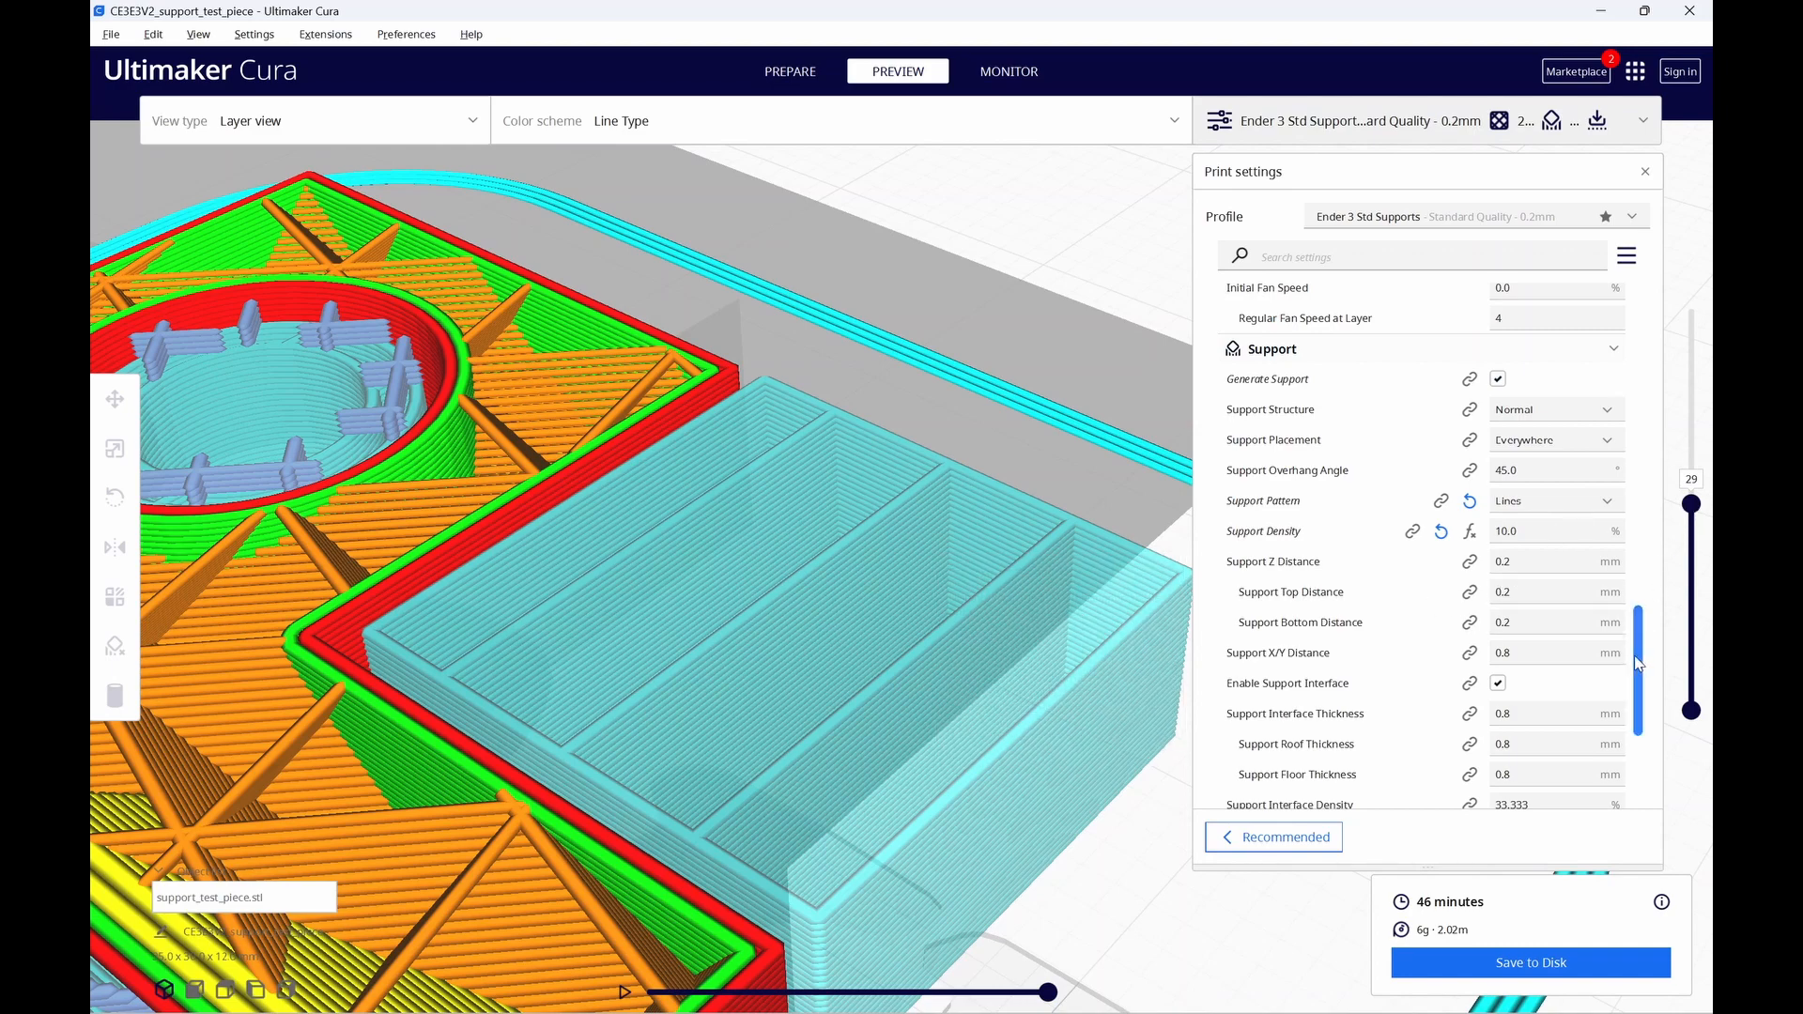
Set the support interface pattern to Zig Zag and re-slice to show it atop the support.
scroll("down", 3)
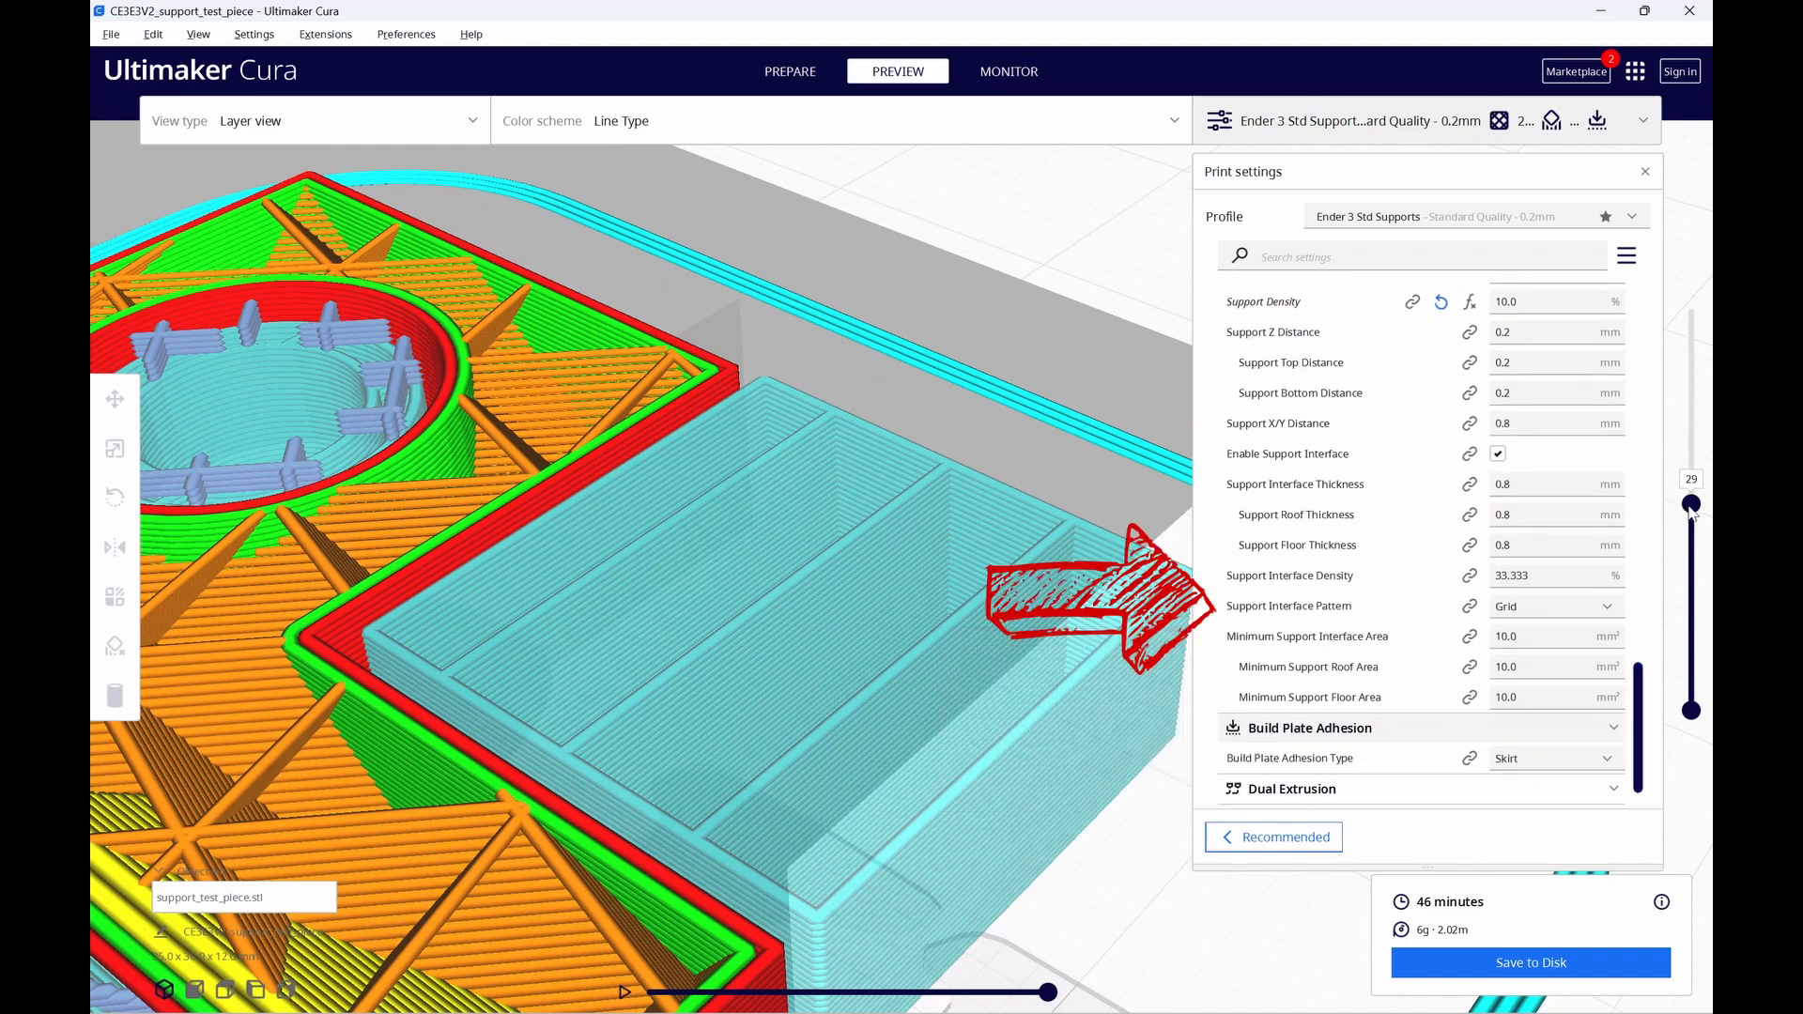
left_click_drag(1691, 504, 1690, 461)
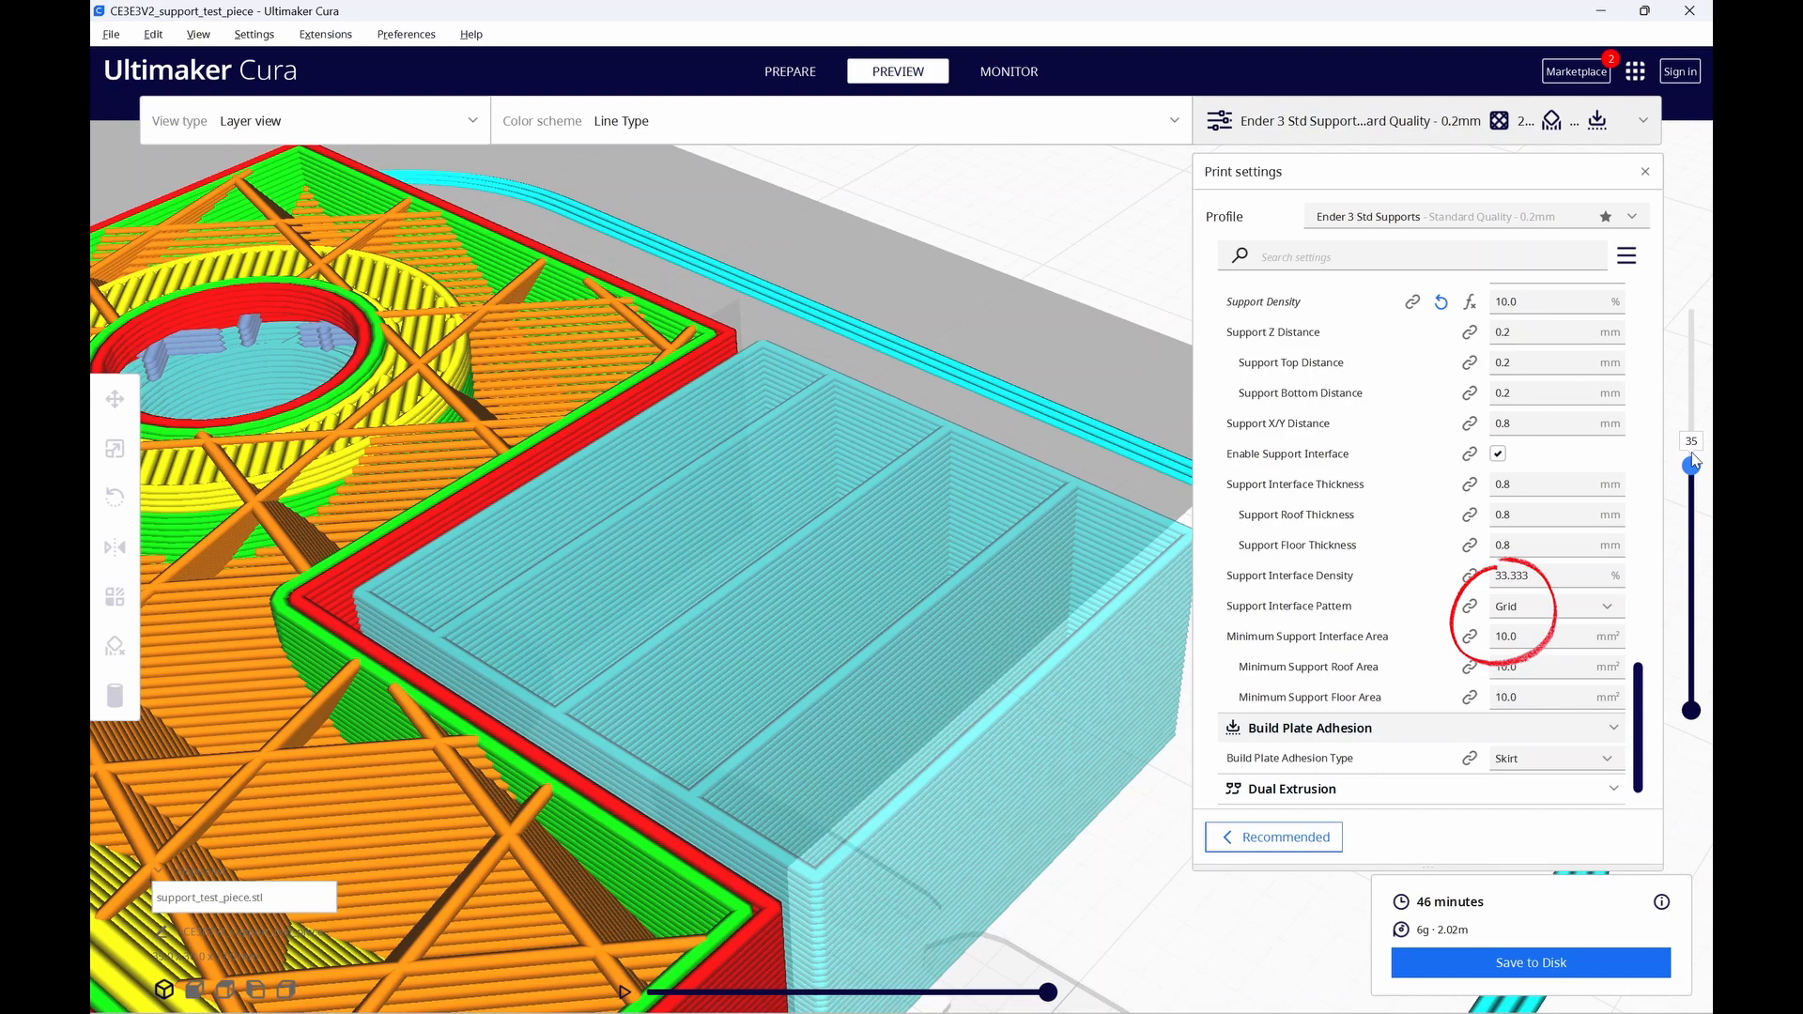
left_click_drag(1692, 460, 1692, 440)
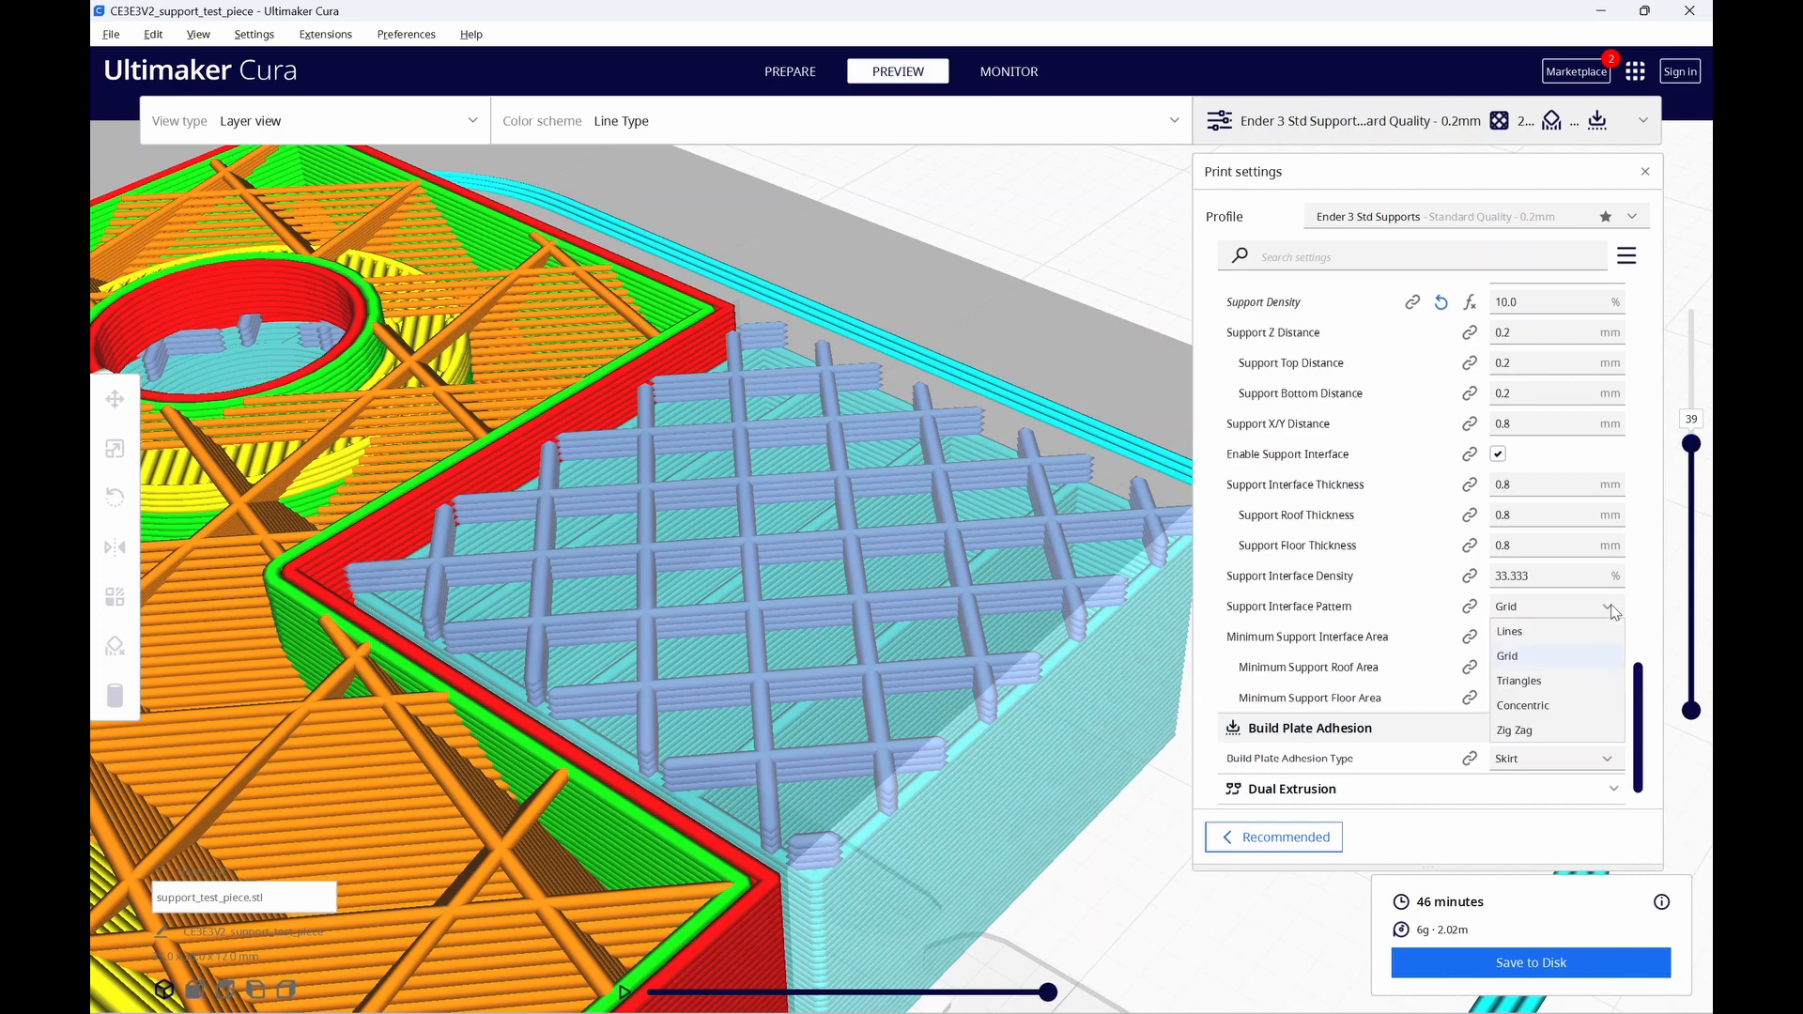
left_click(1514, 729)
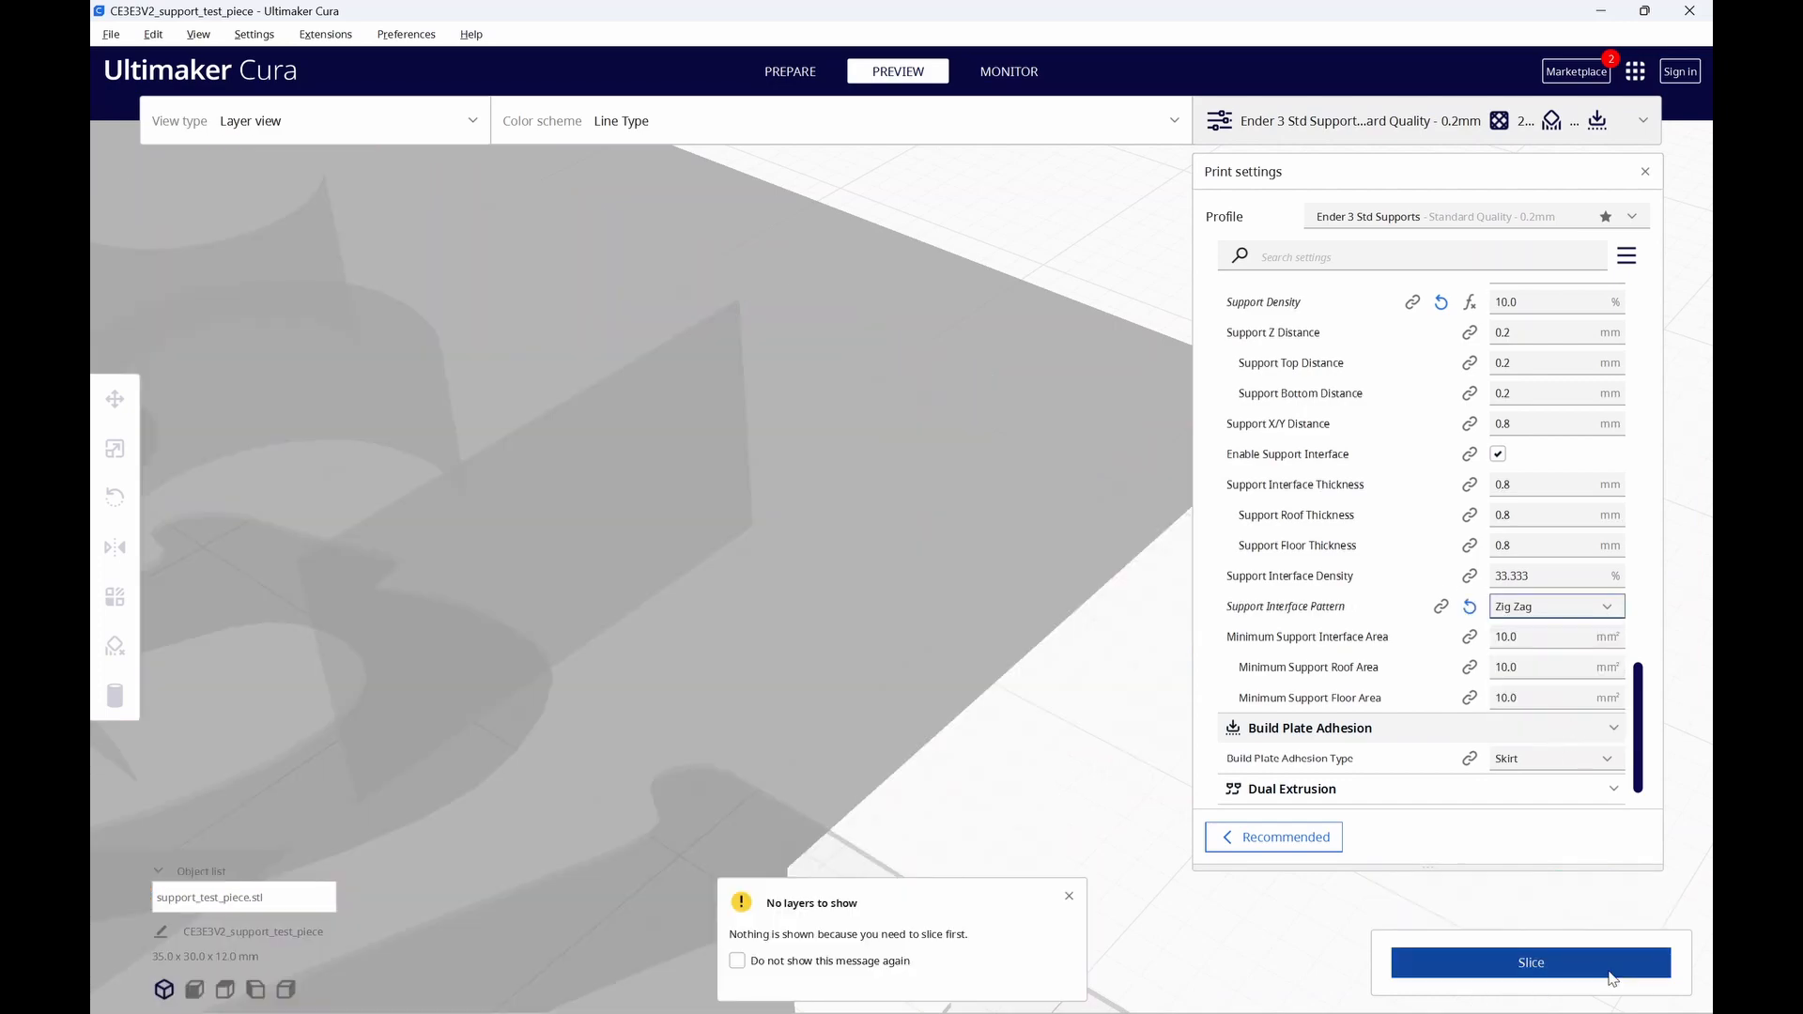
left_click(1531, 962)
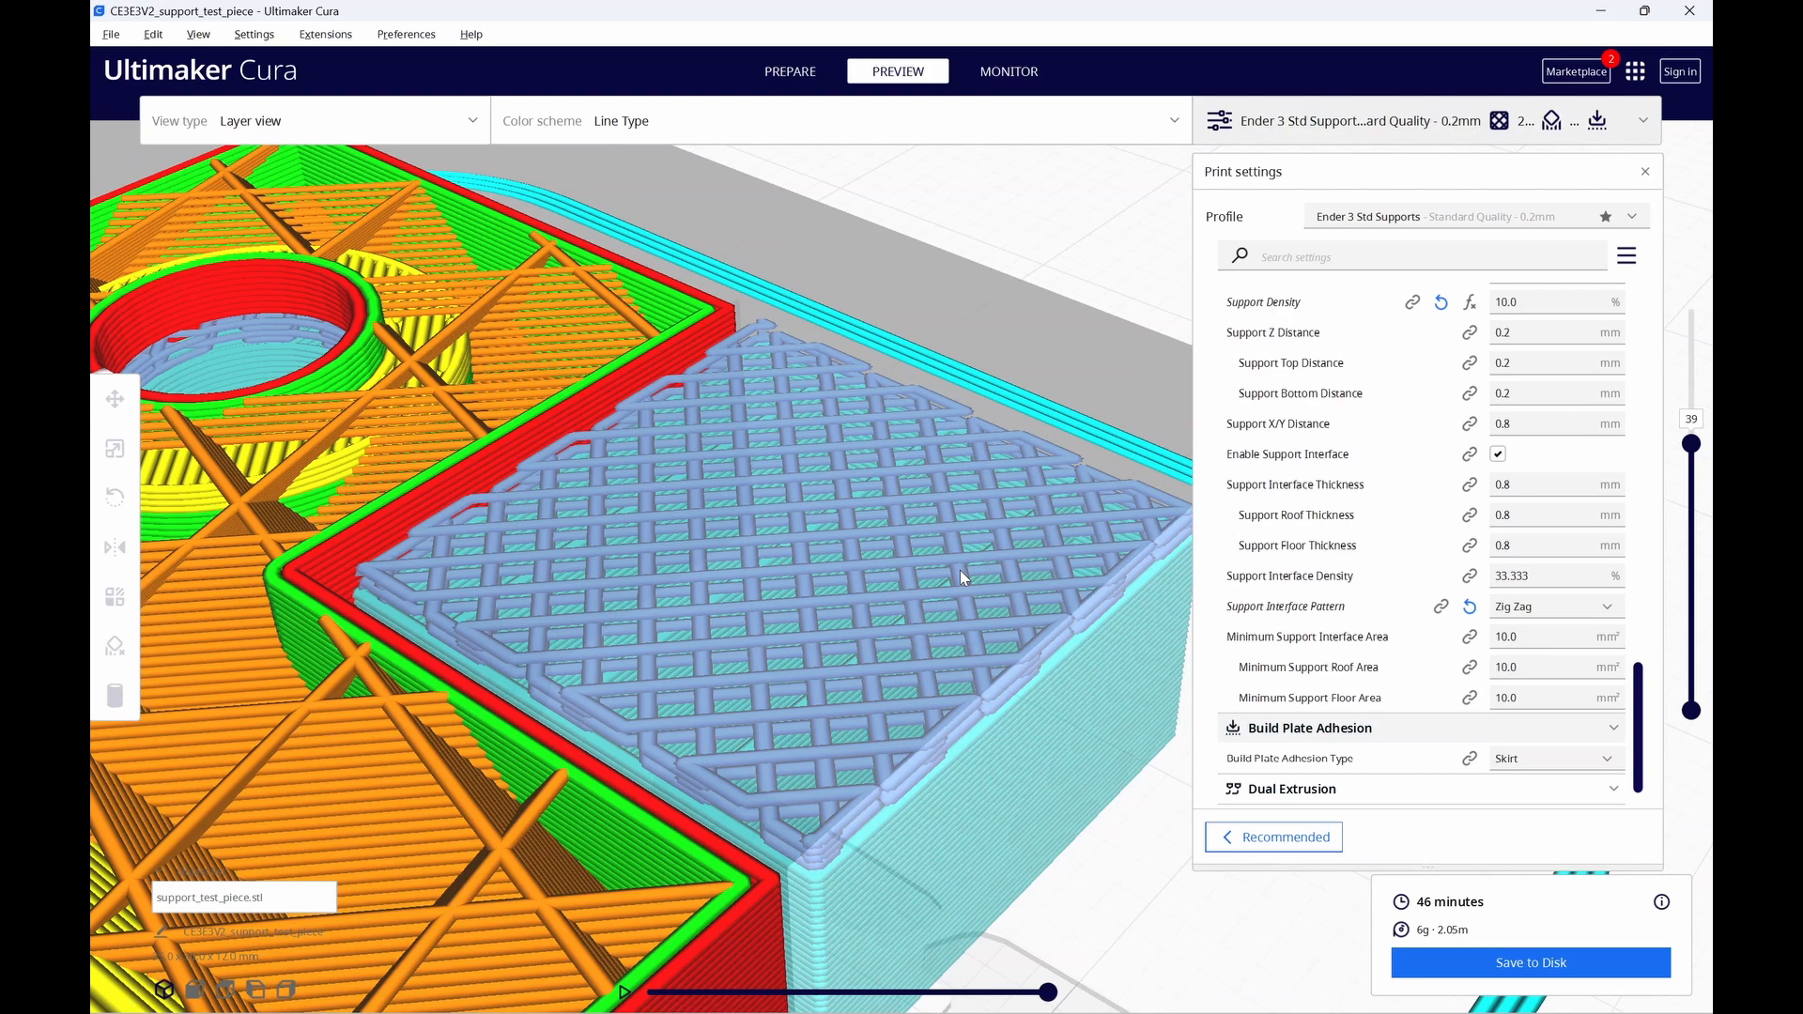
mouse_move(1061, 778)
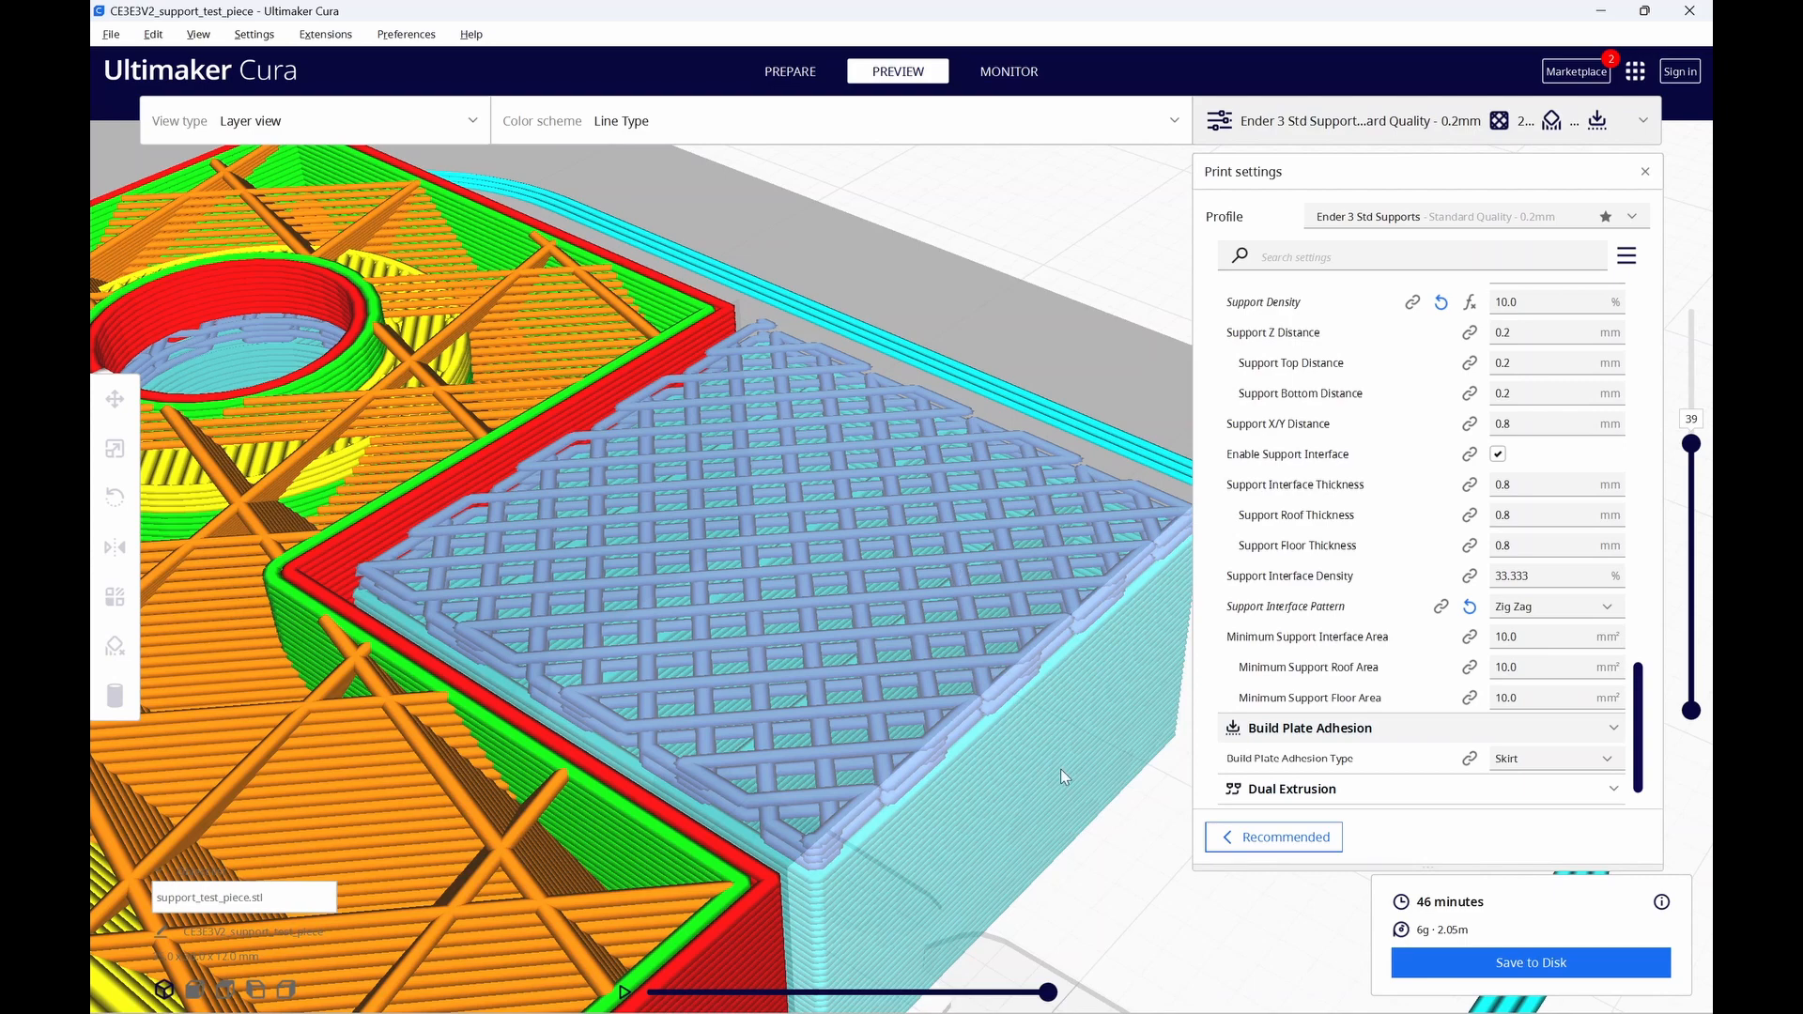
mouse_move(1618, 868)
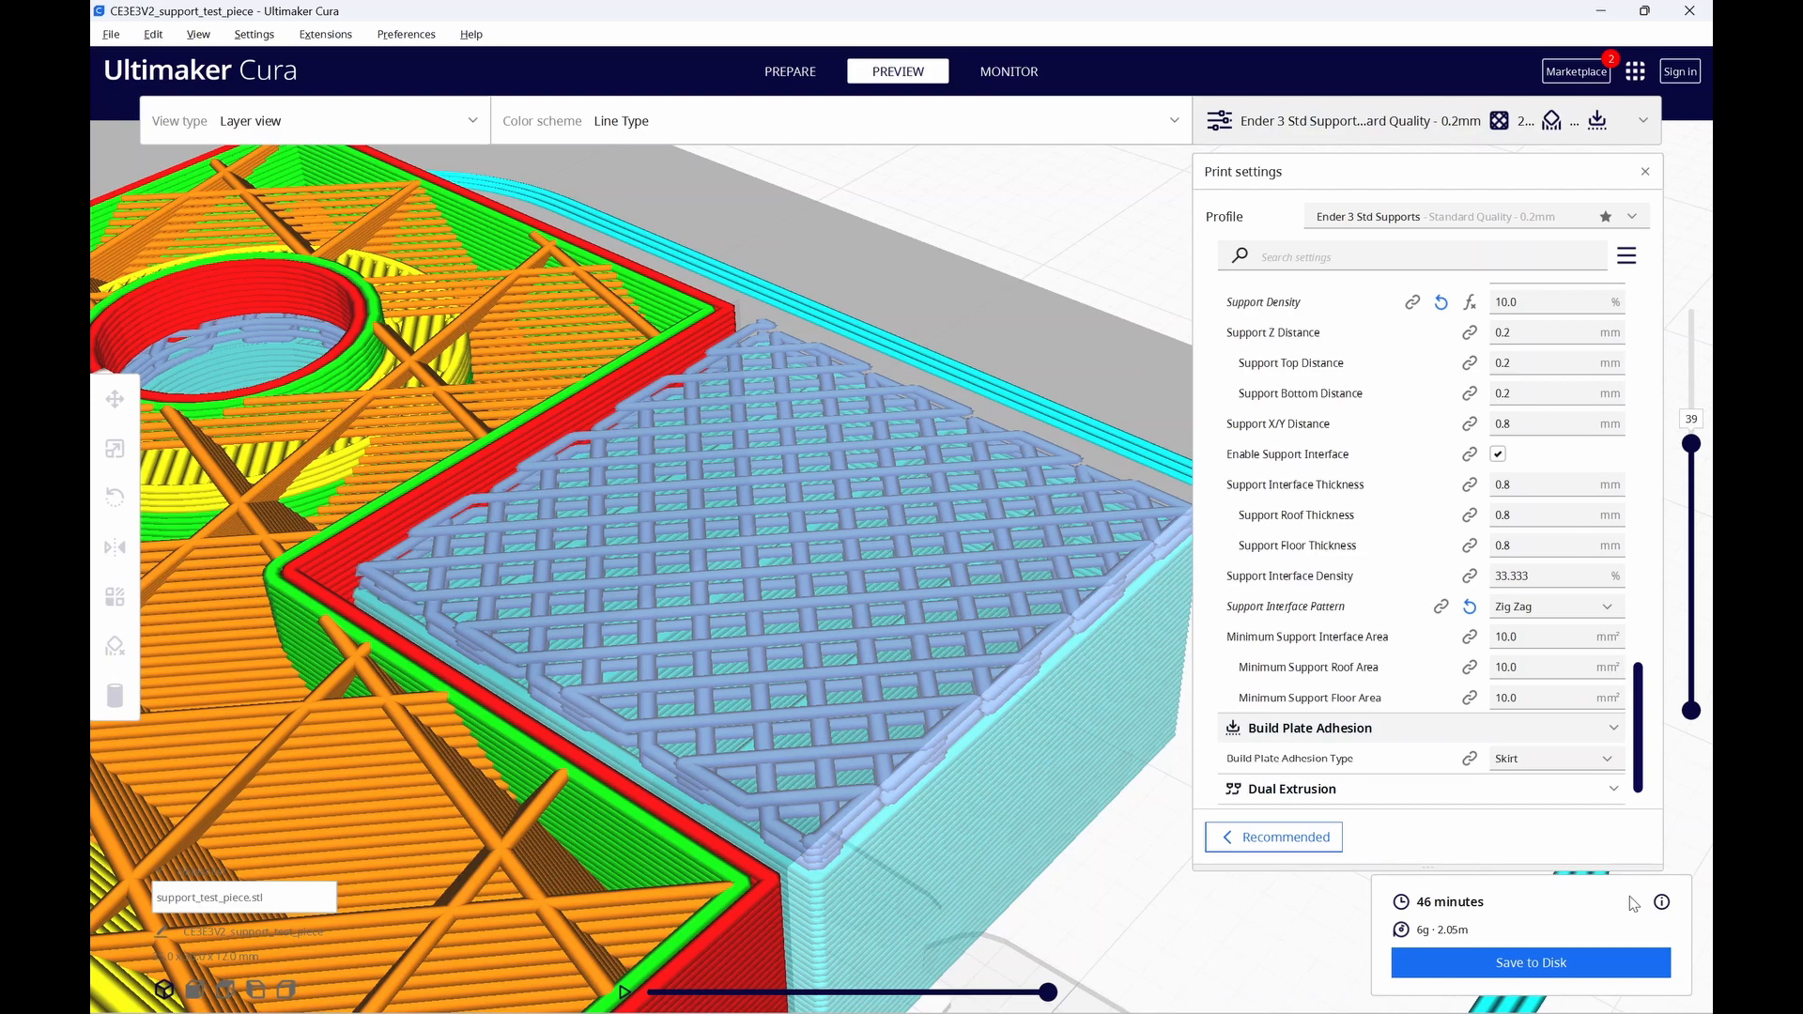
mouse_move(1554, 577)
type("12")
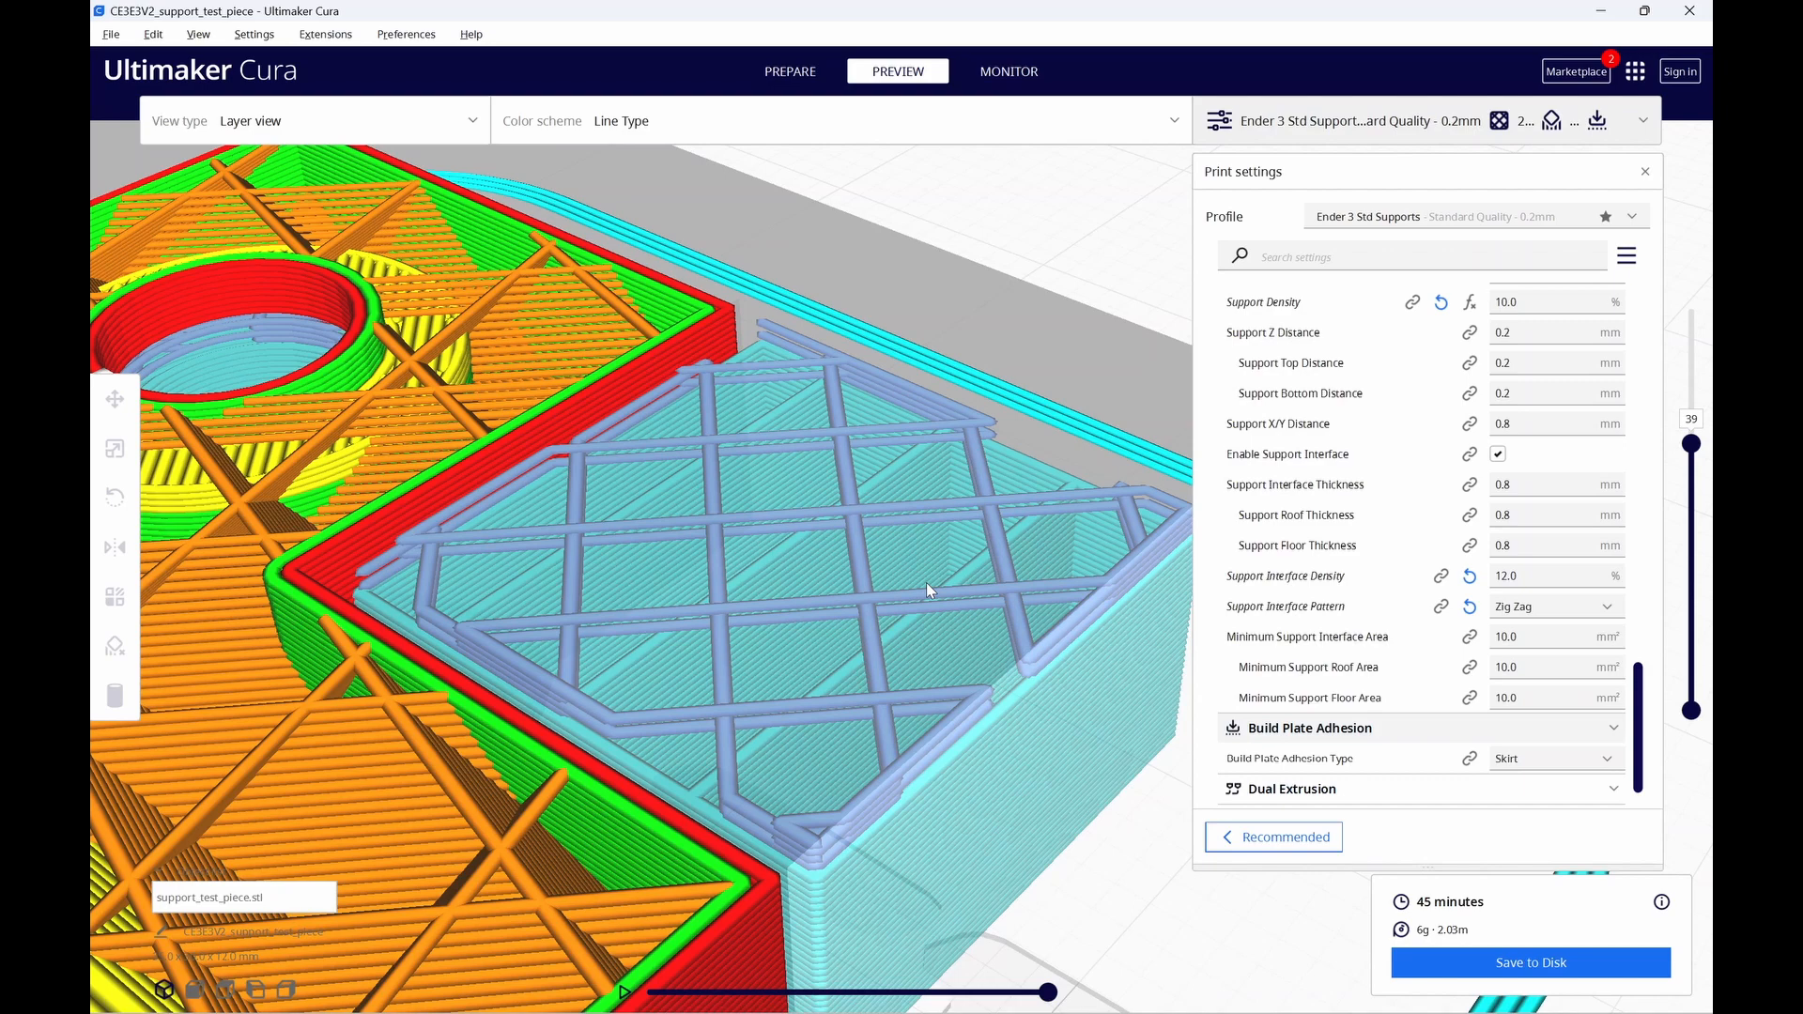
mouse_move(1553, 864)
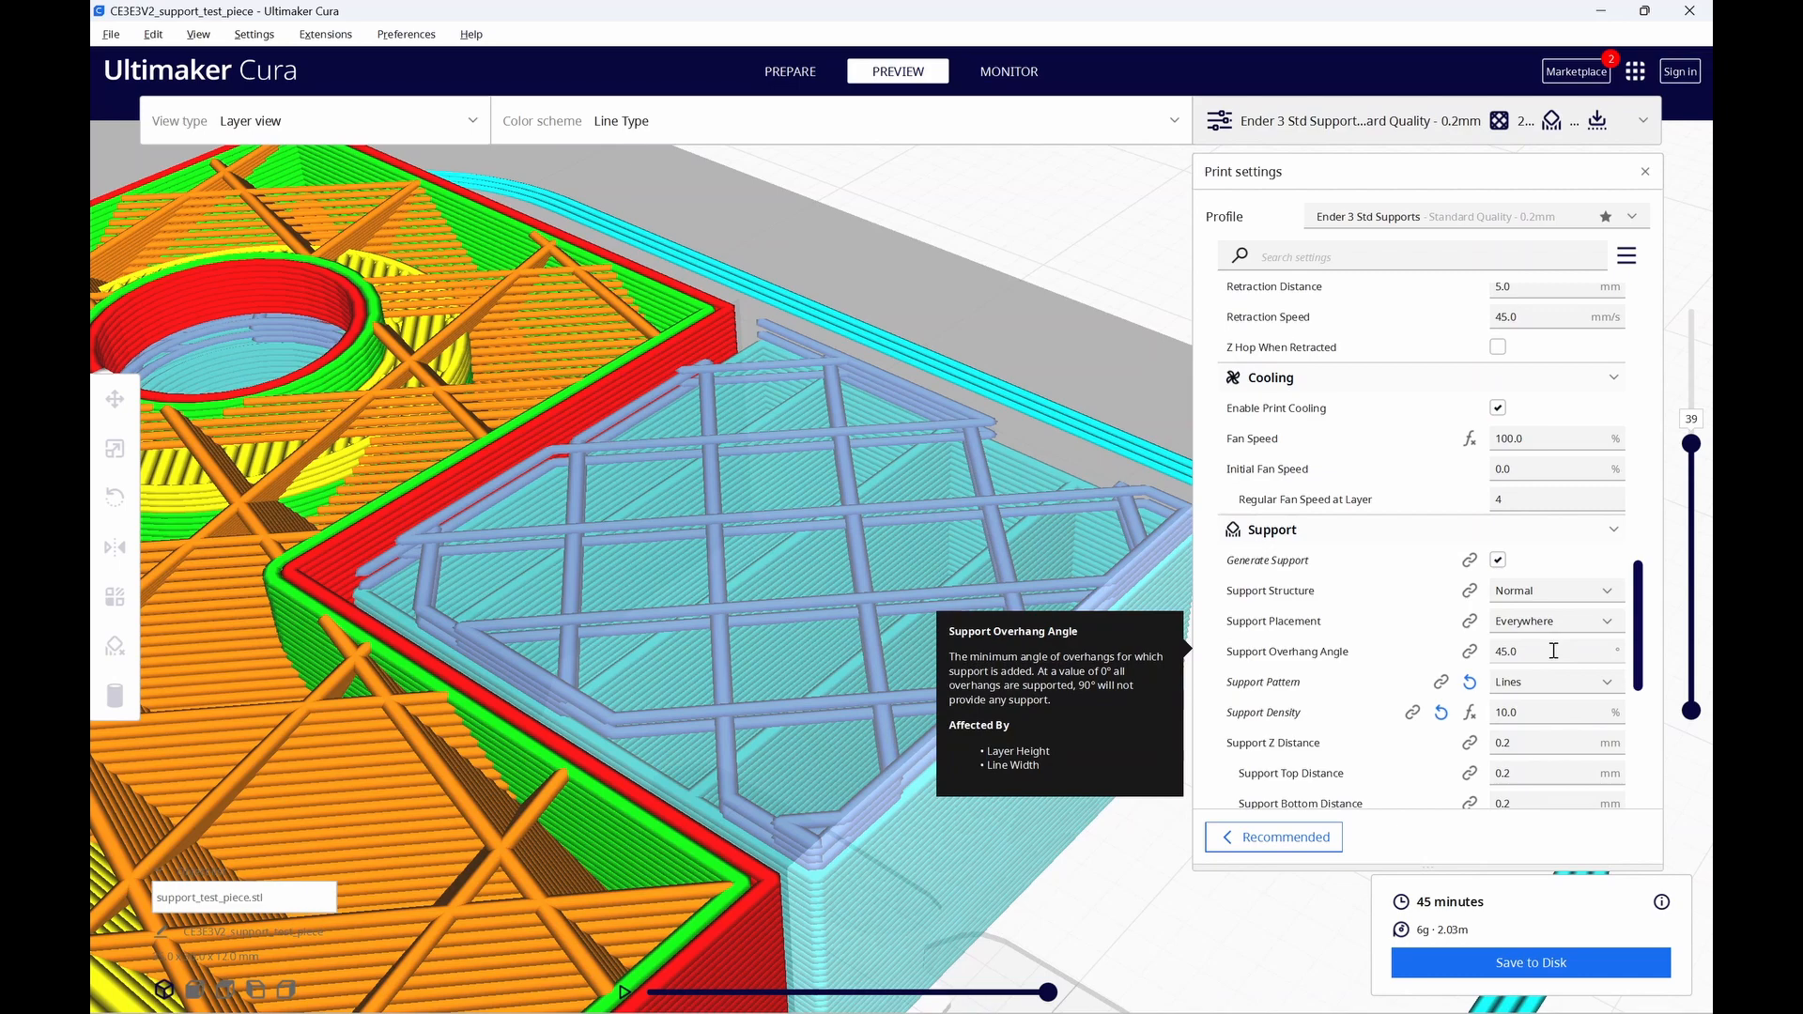
Raise the support overhang angle from 45° to 50°.
left_click(1544, 650)
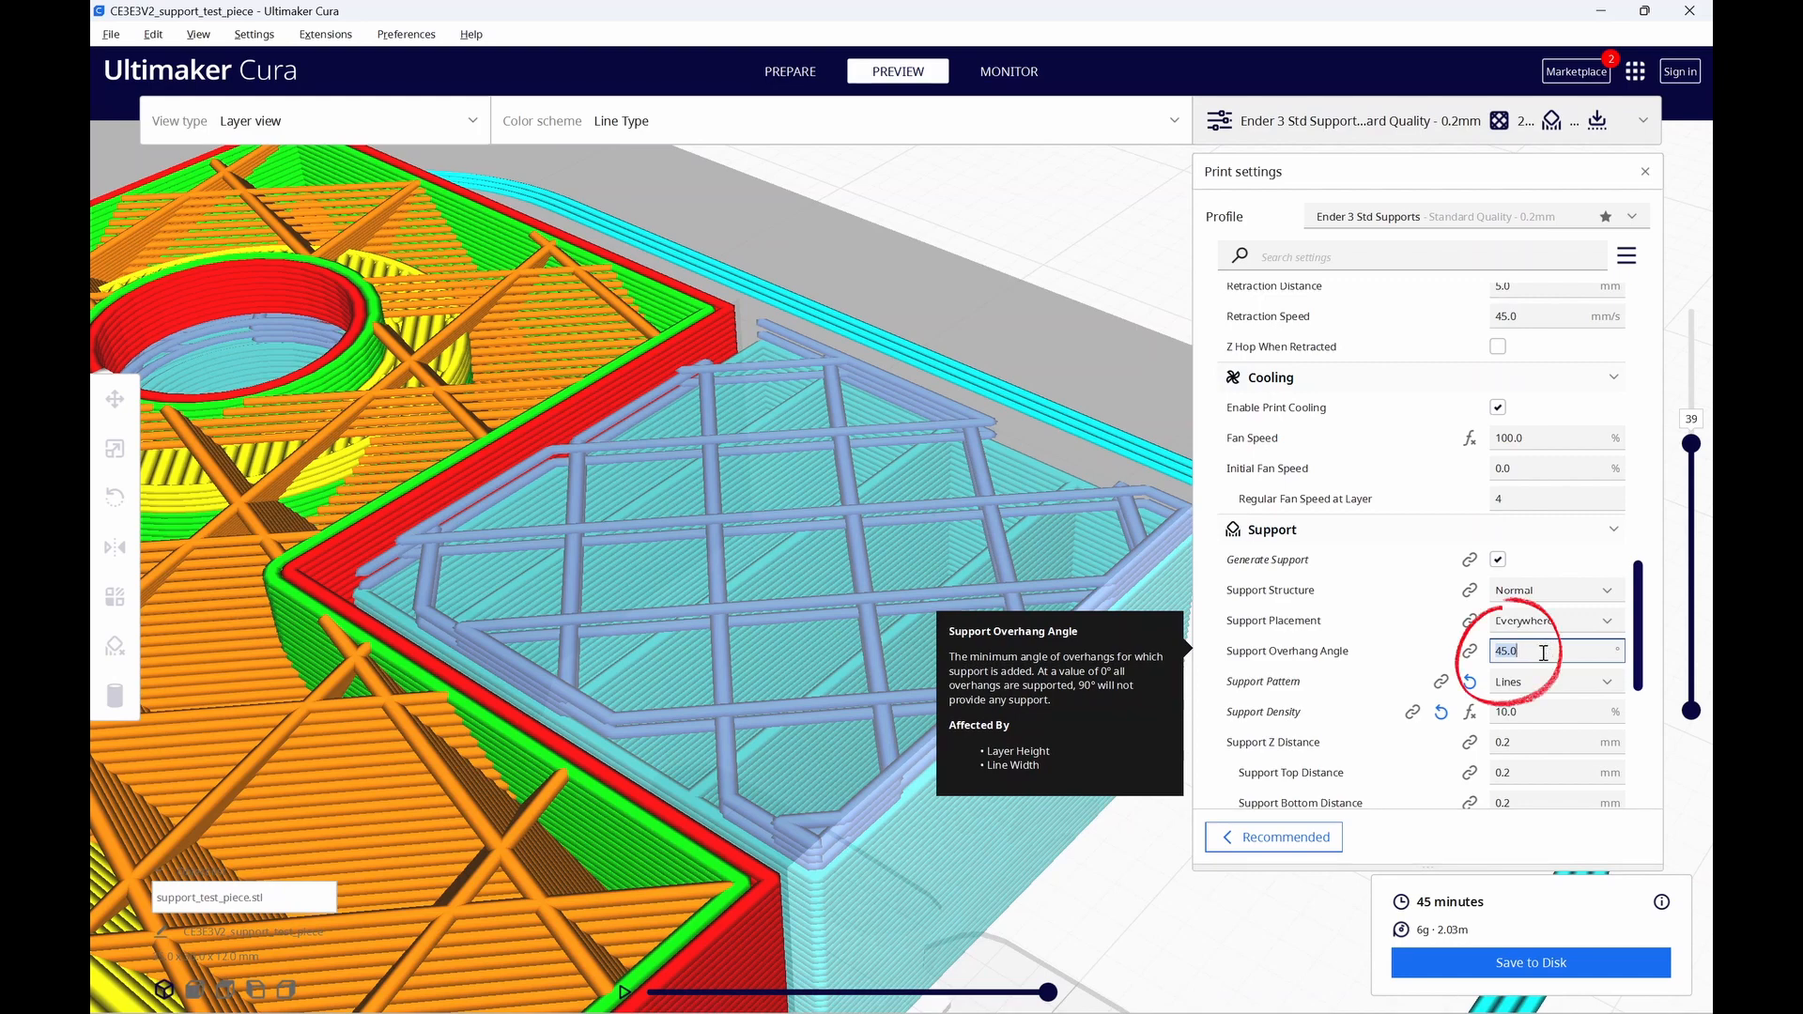
type("50")
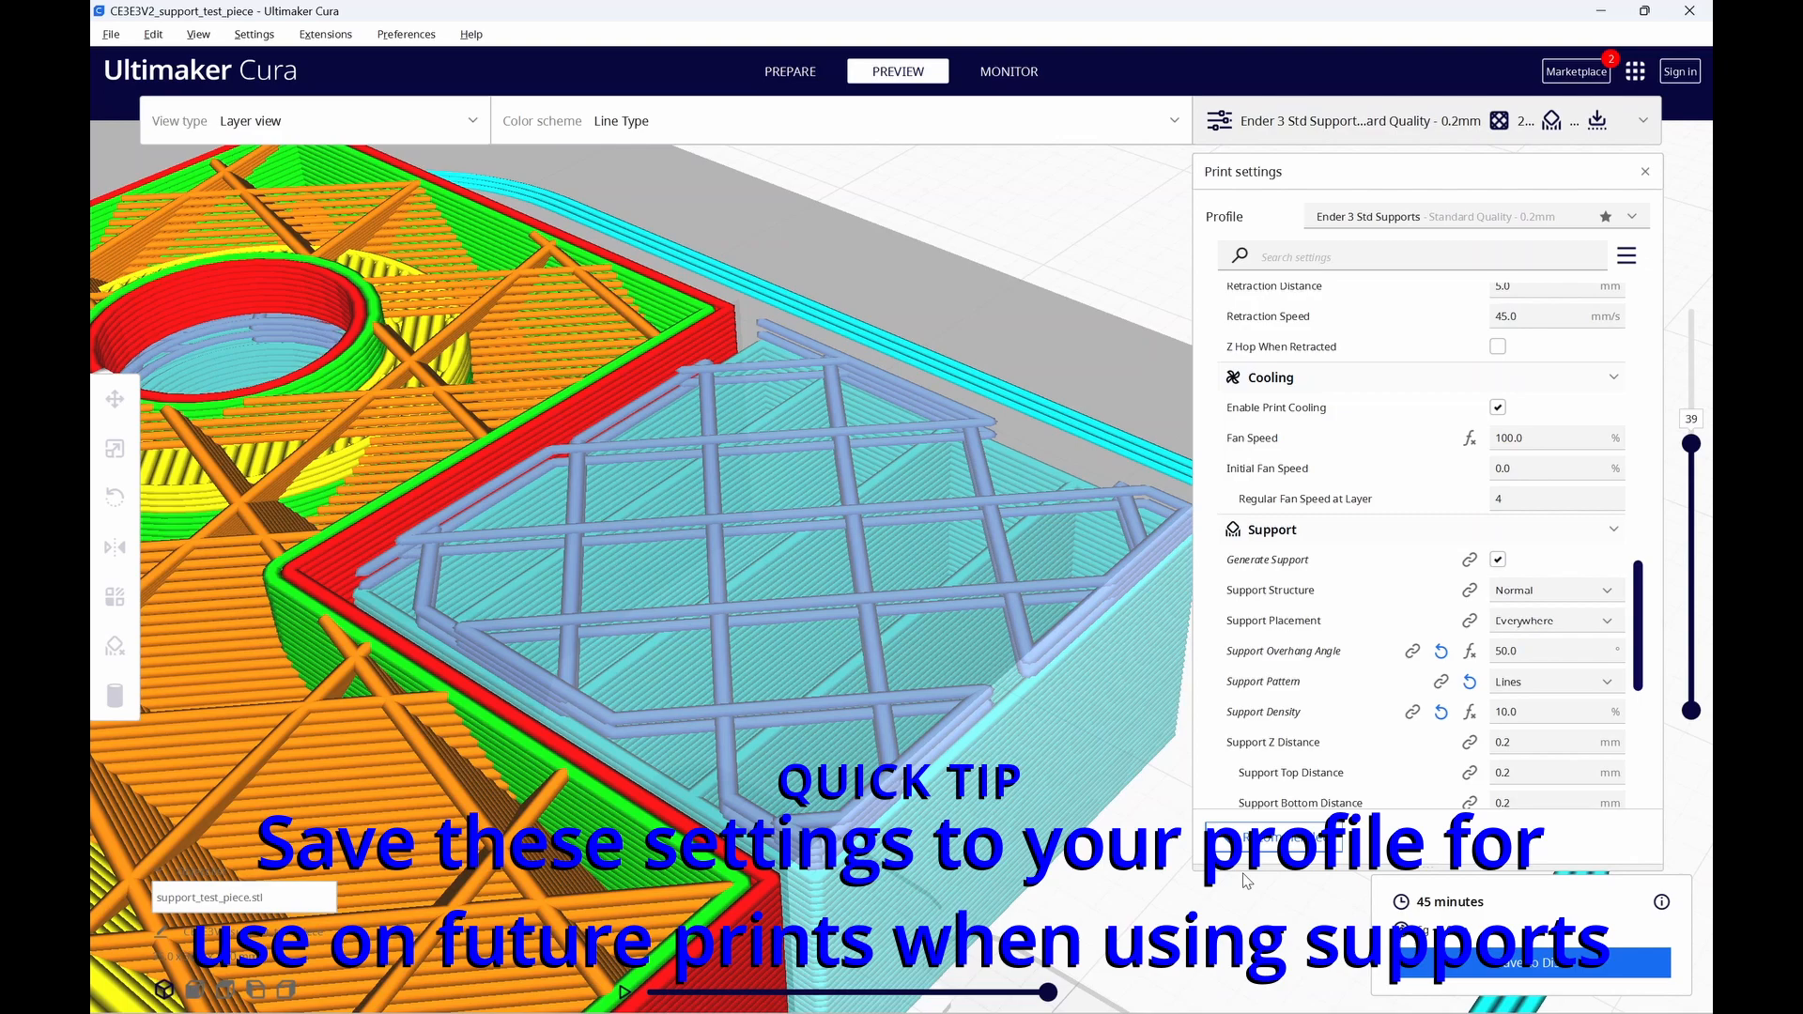
mouse_move(1281, 882)
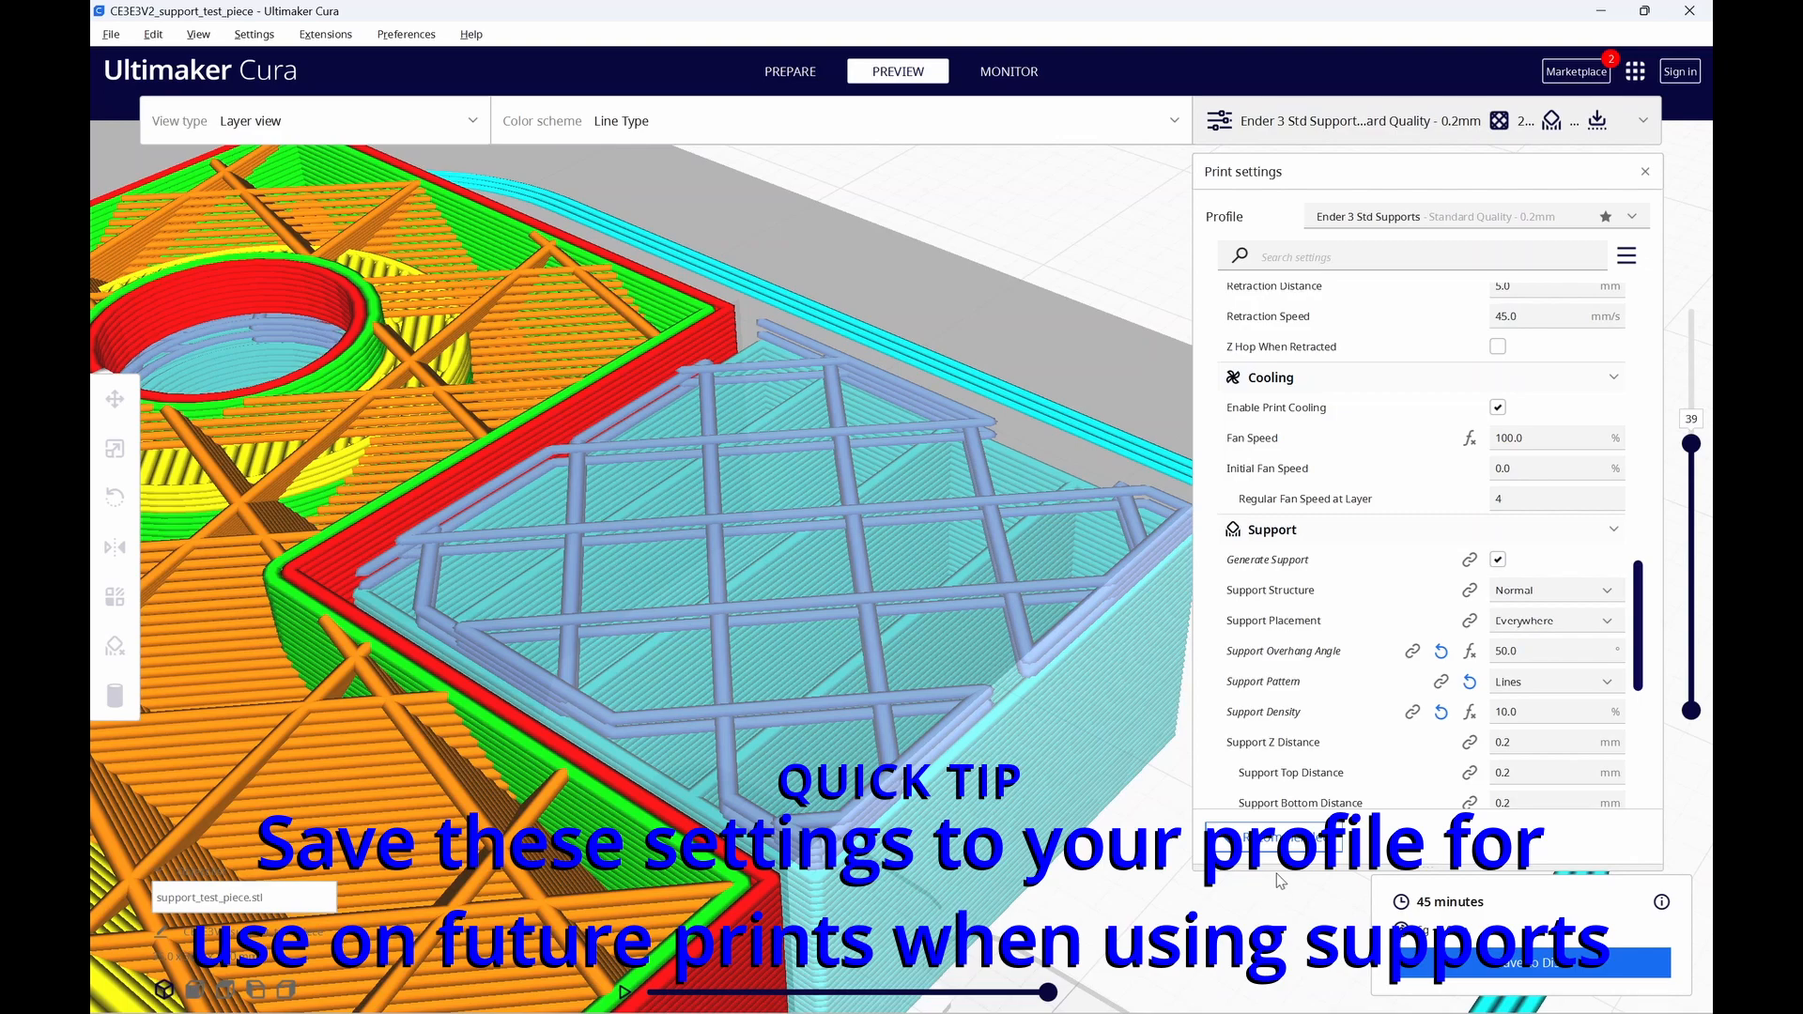